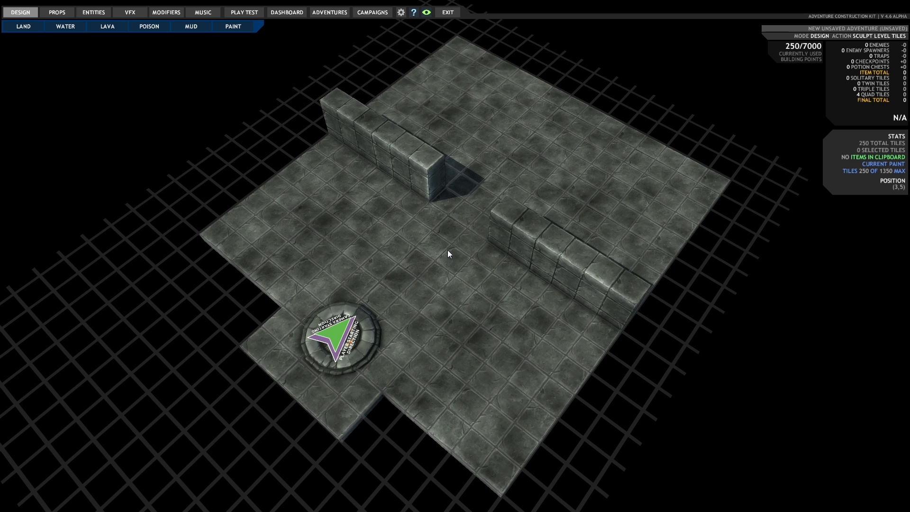
mouse_move(358, 267)
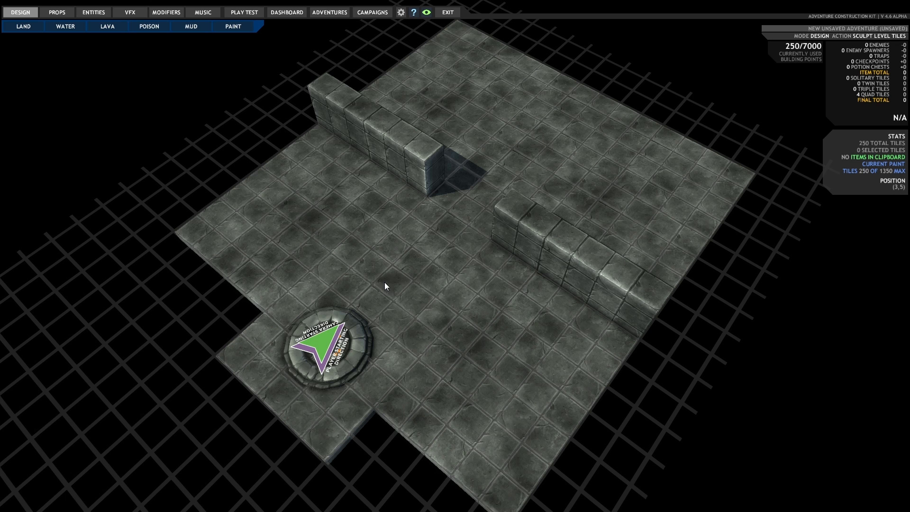
mouse_move(333, 206)
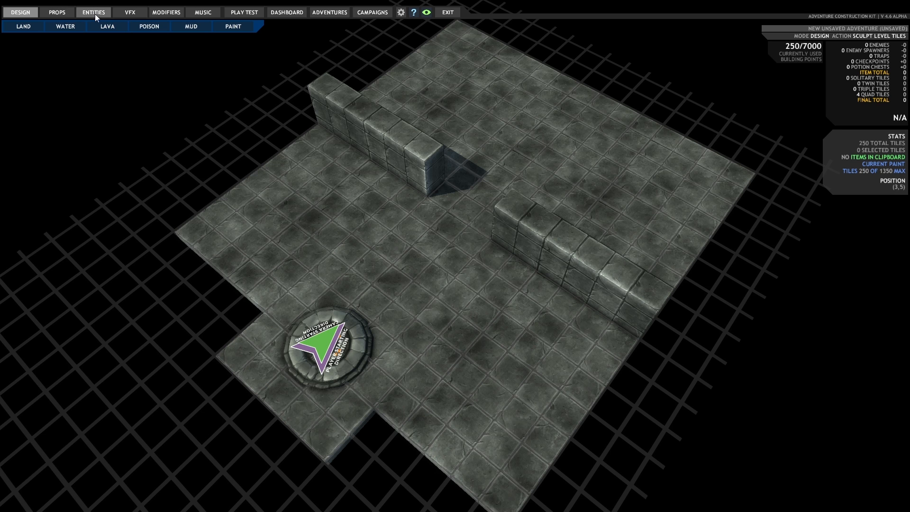
Place an NPC on the room's centre tile and change its type to Seamstress.
click(93, 11)
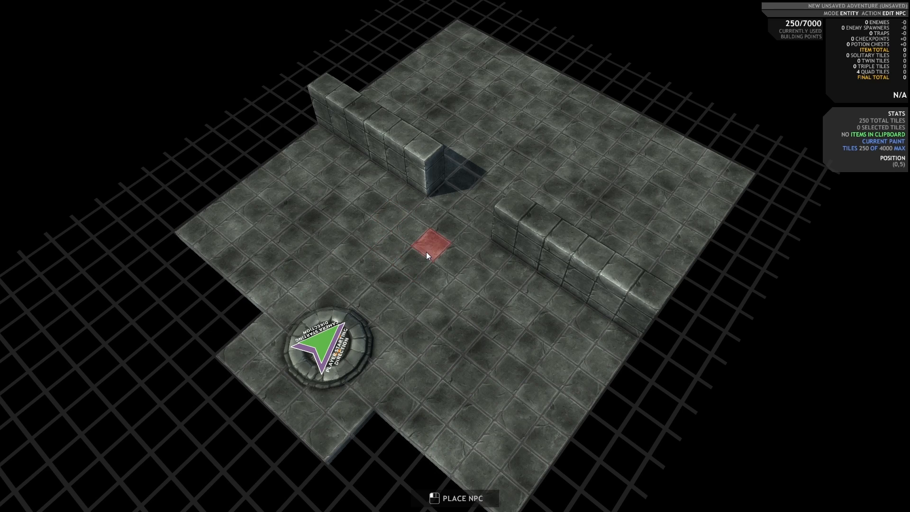
click(427, 244)
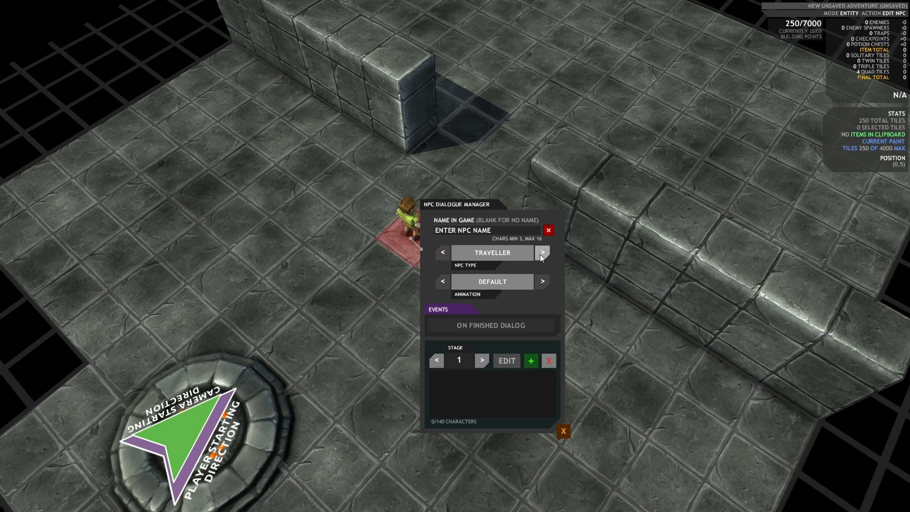
click(542, 252)
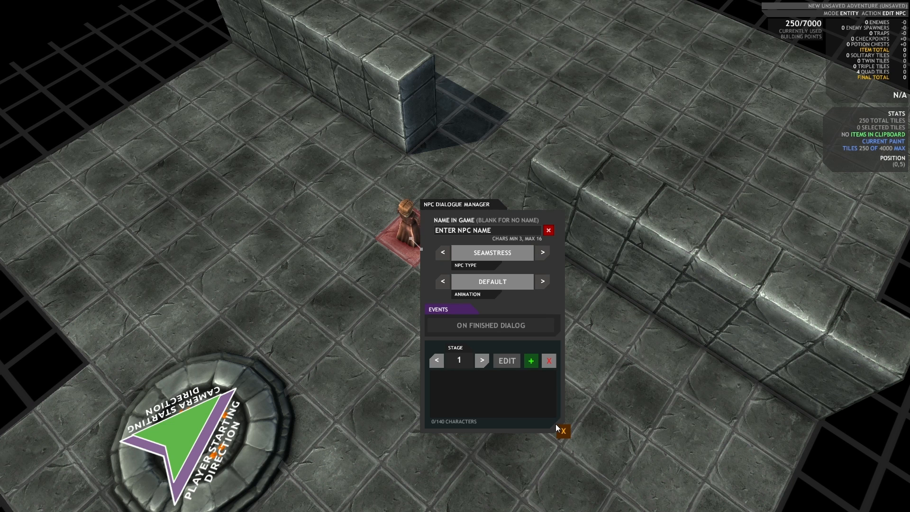
click(561, 430)
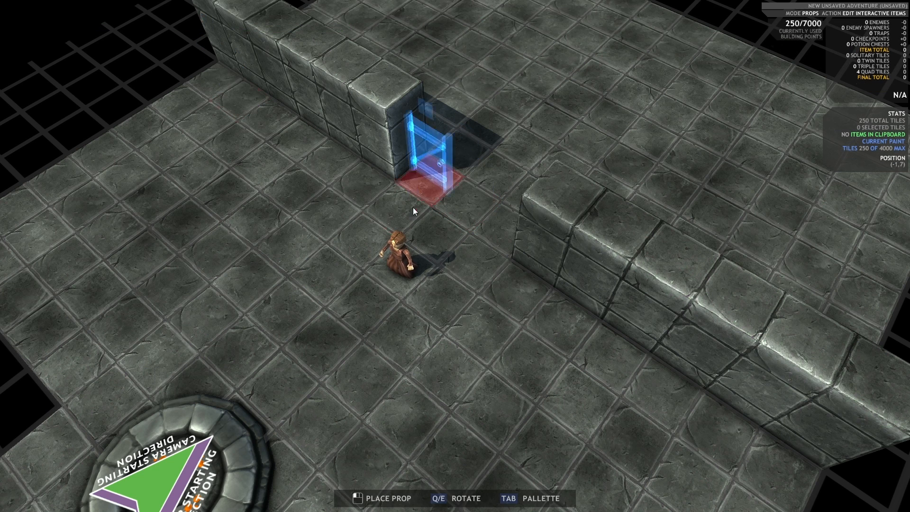
Switch to prop placement for the fire plate traps and the rat.
key(Tab)
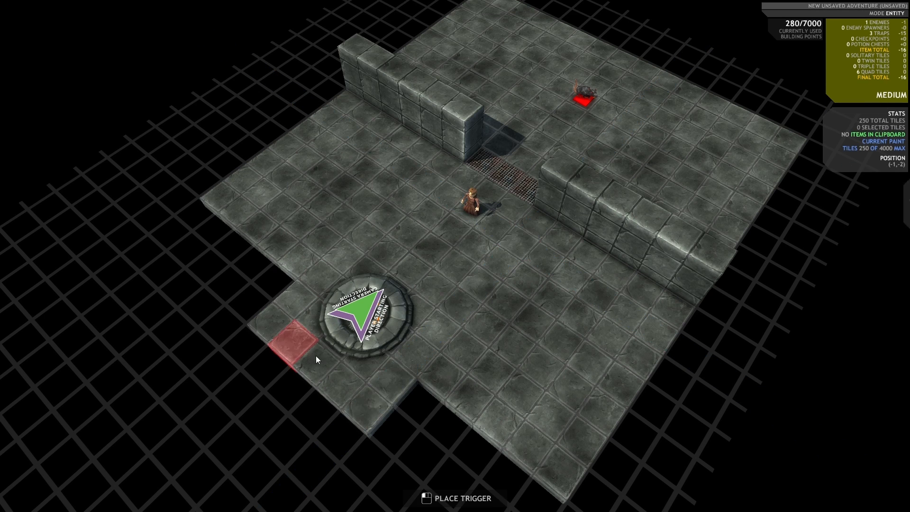
Place a trigger beside the start marker and size it to 5 wide by 5 deep.
click(295, 342)
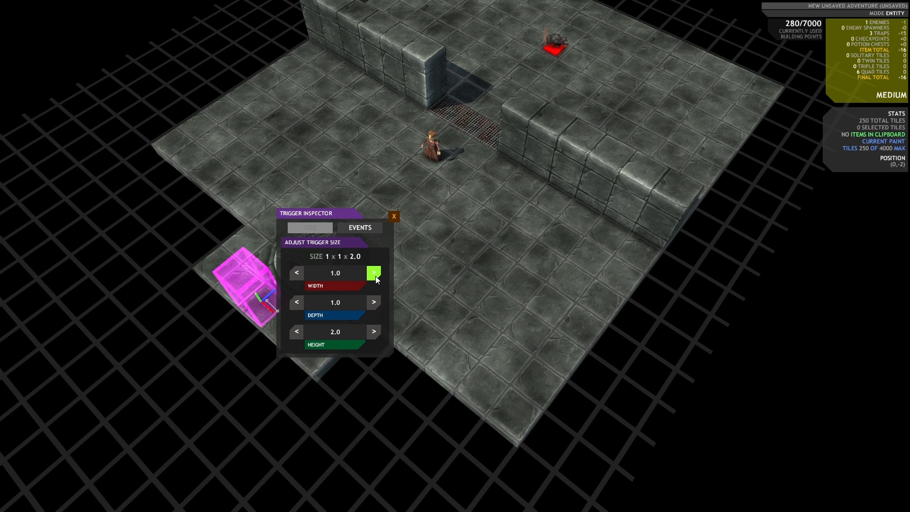
click(373, 273)
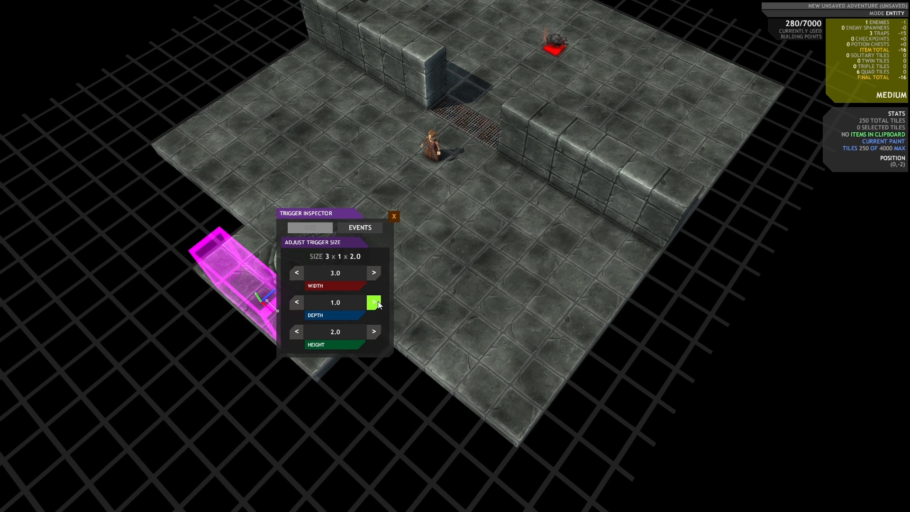
click(373, 301)
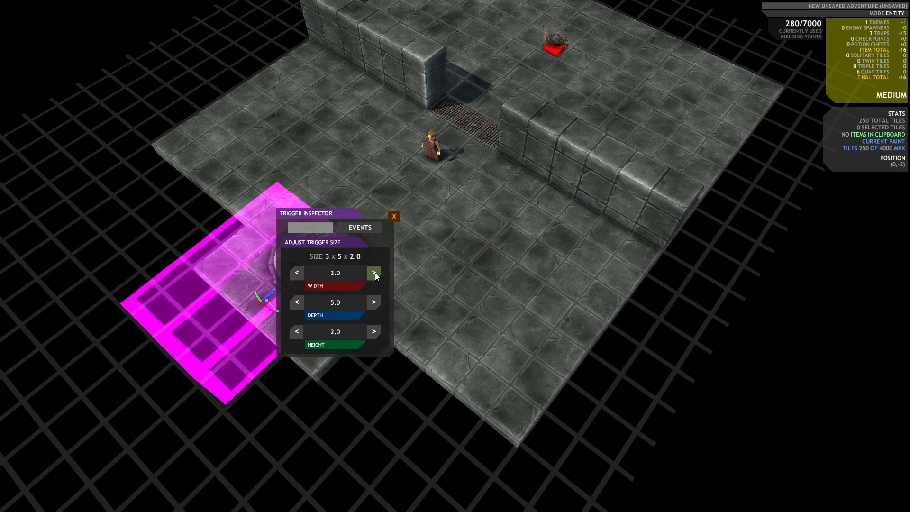
click(393, 216)
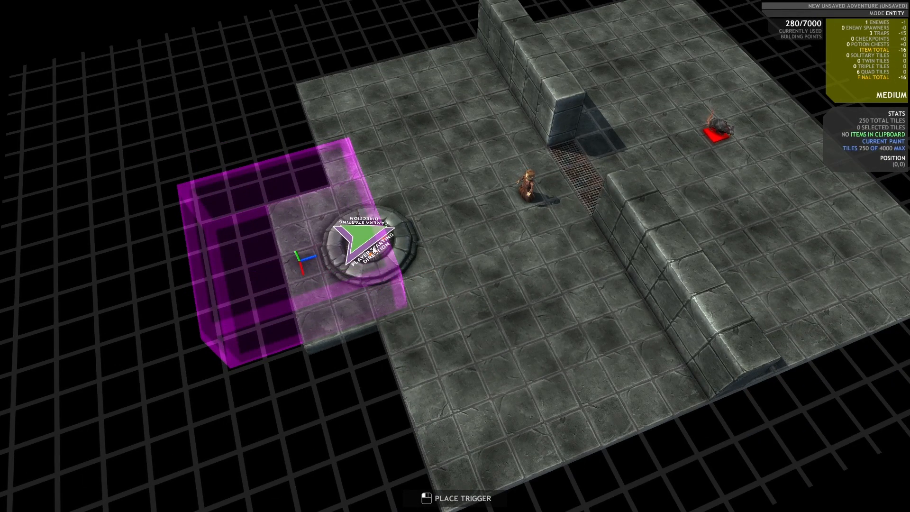
Reopen the trigger's inspector and show its Events list.
click(366, 238)
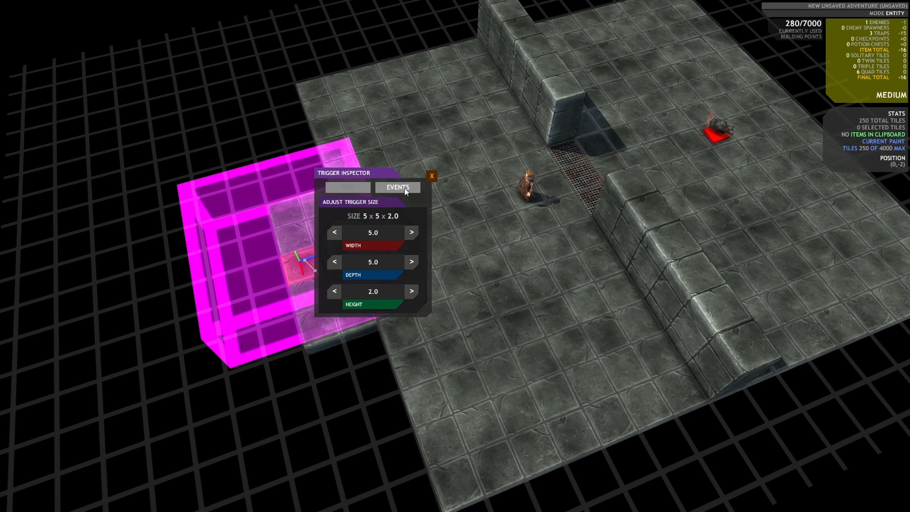
click(397, 186)
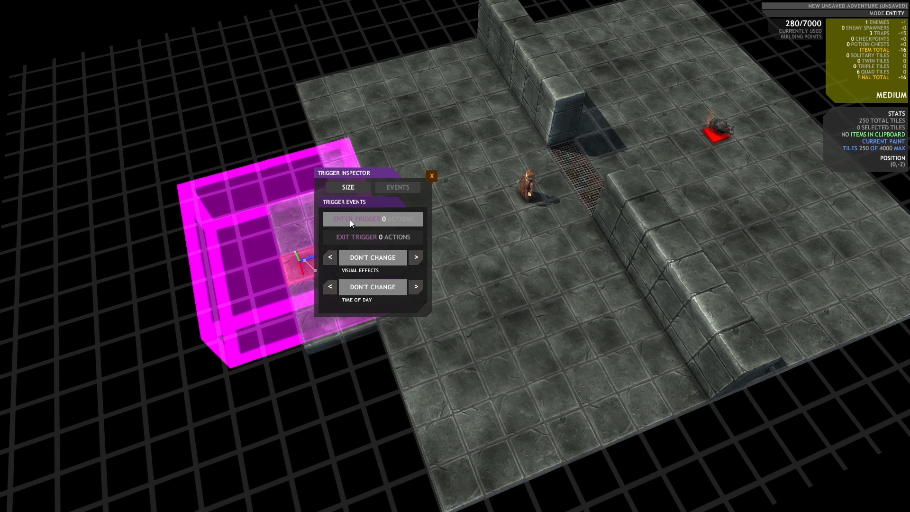
mouse_move(423, 237)
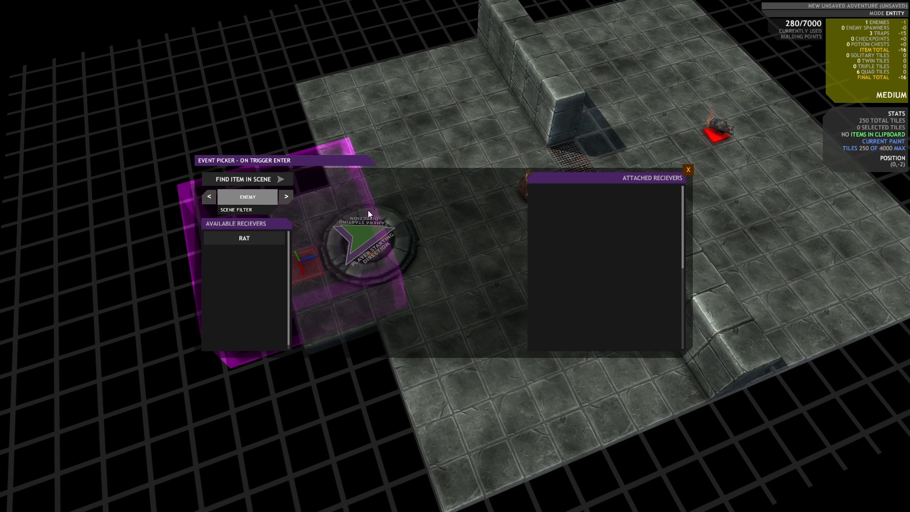
mouse_move(371, 201)
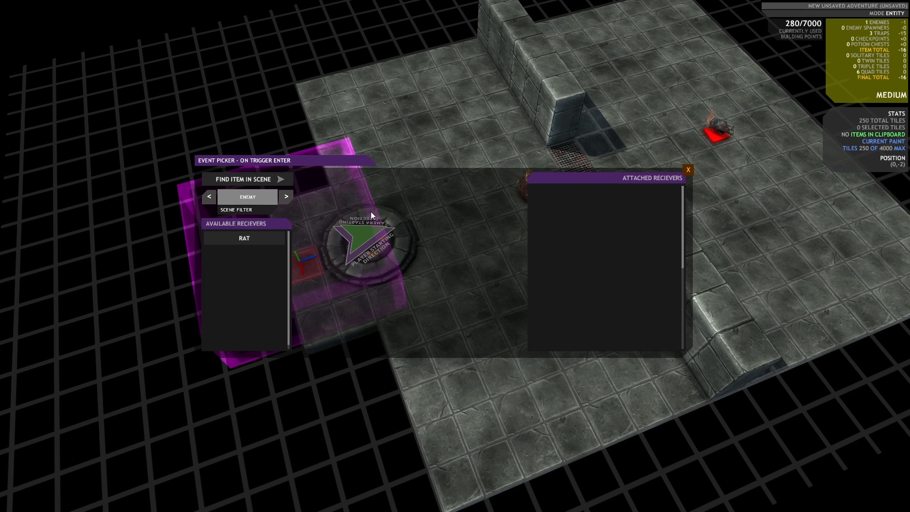
mouse_move(373, 215)
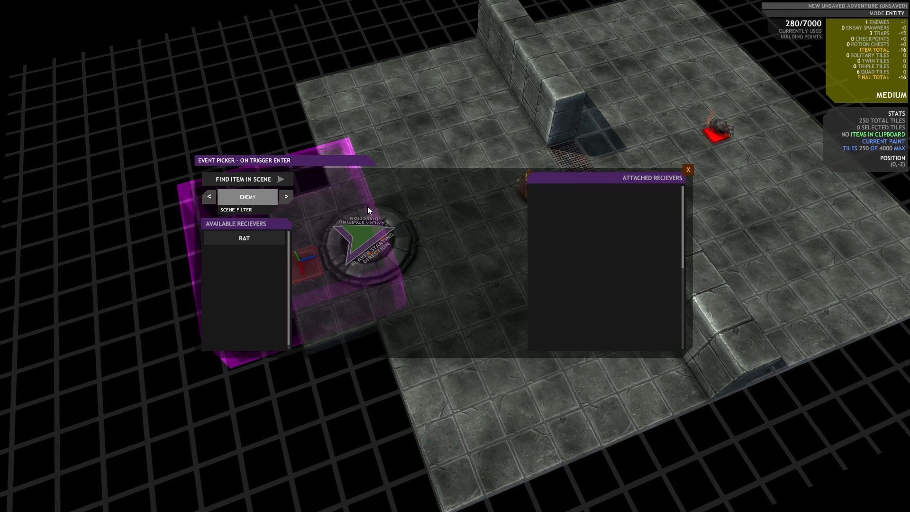
mouse_move(350, 213)
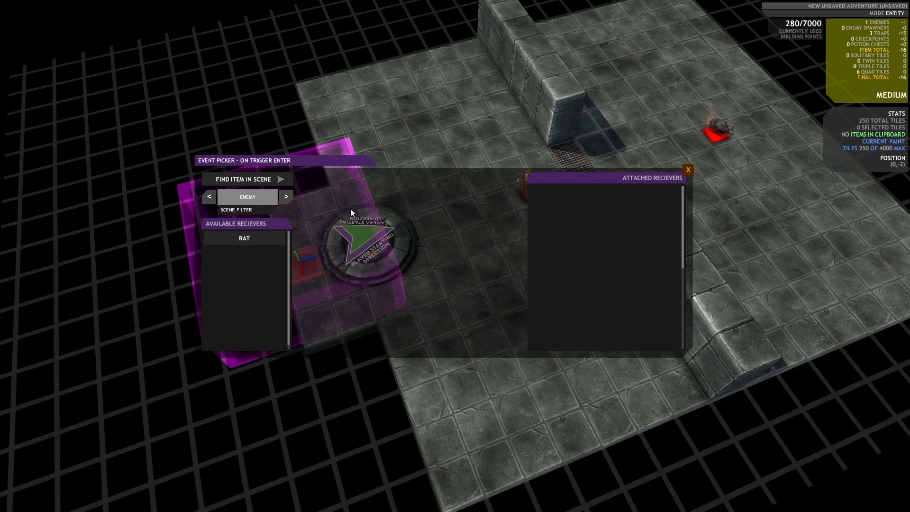
mouse_move(243, 162)
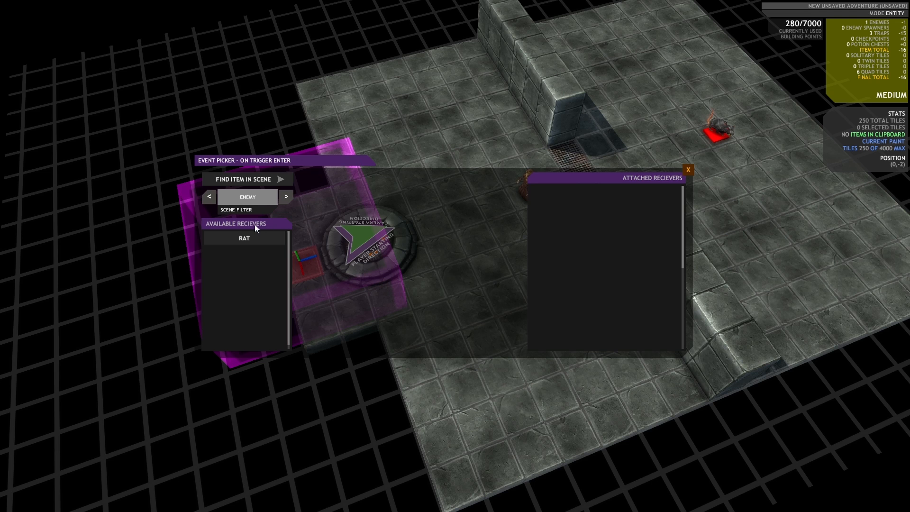
Cycle the on-enter receiver filter past NPC and Light to Trap, listing the fire plates.
click(244, 238)
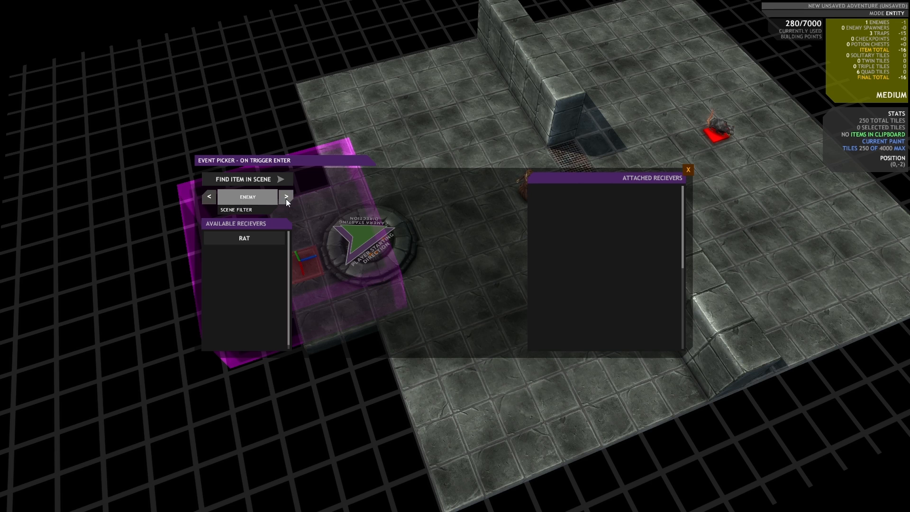
click(285, 196)
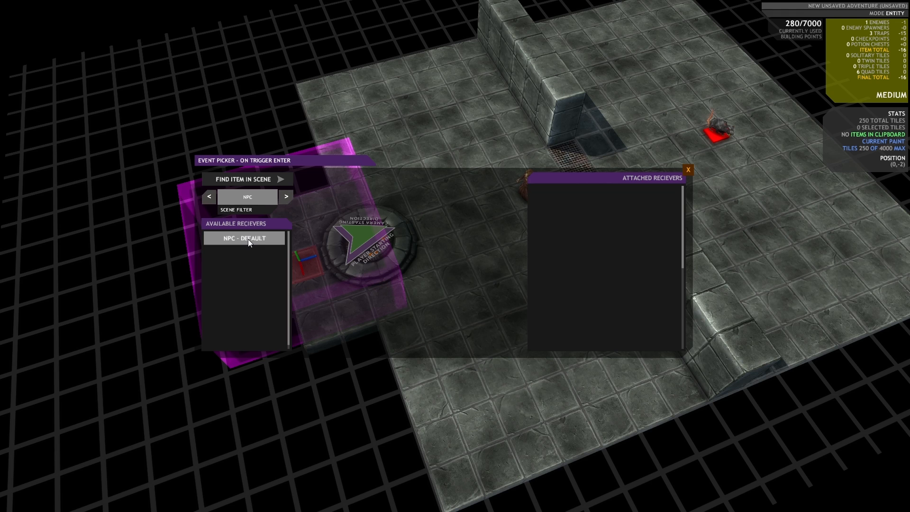
click(285, 197)
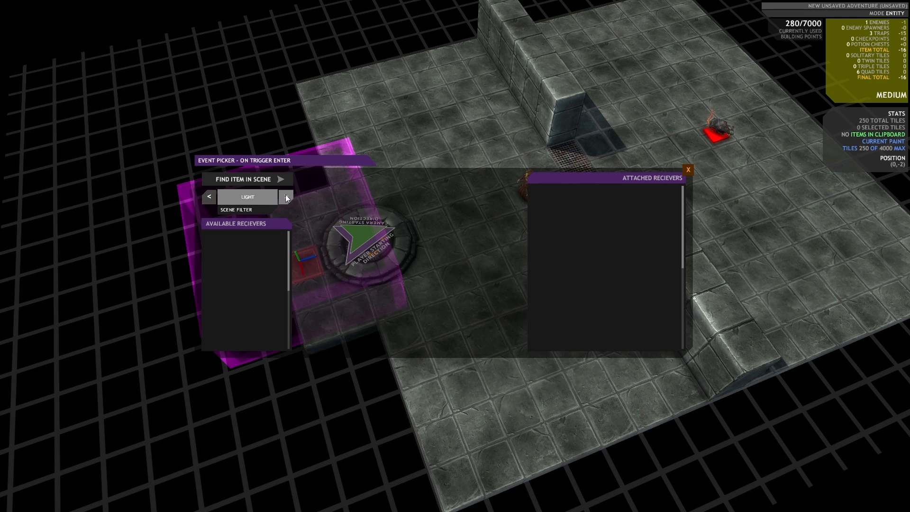
click(286, 197)
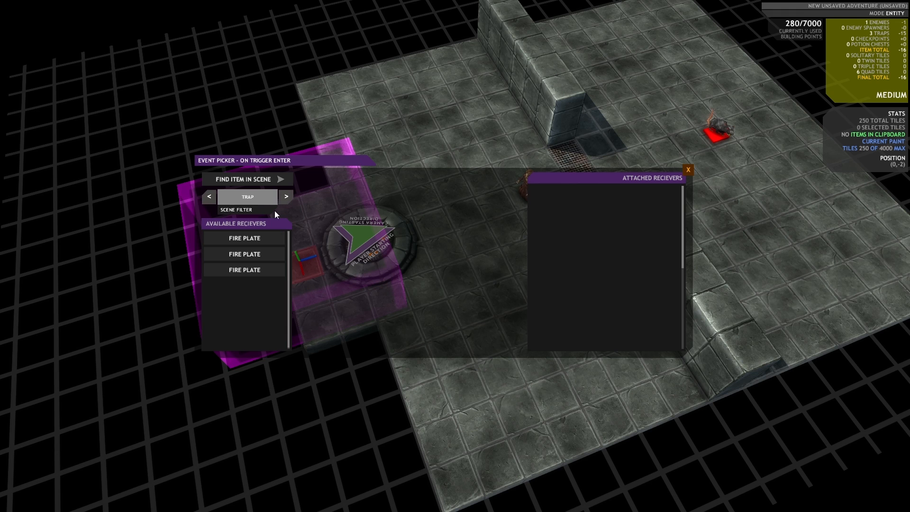
mouse_move(266, 216)
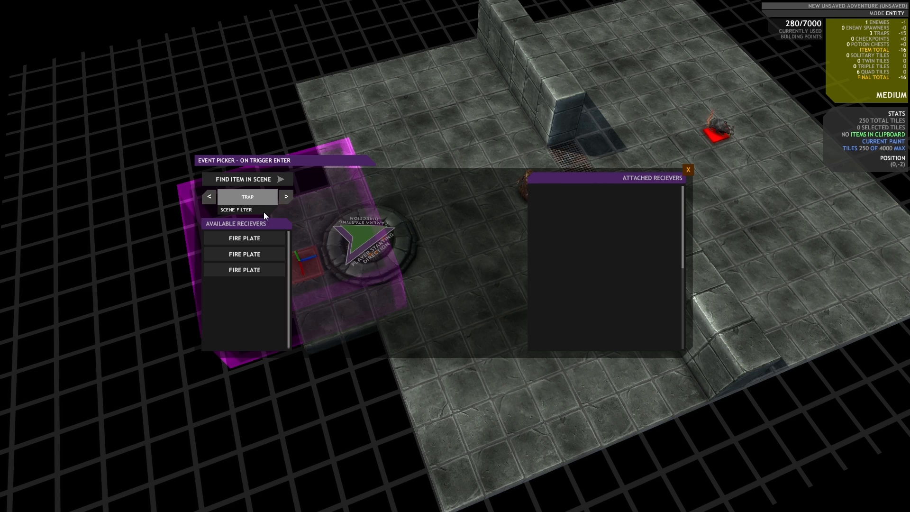
Attach the first fire plate to the trigger's enter event as a Turn On action.
click(245, 238)
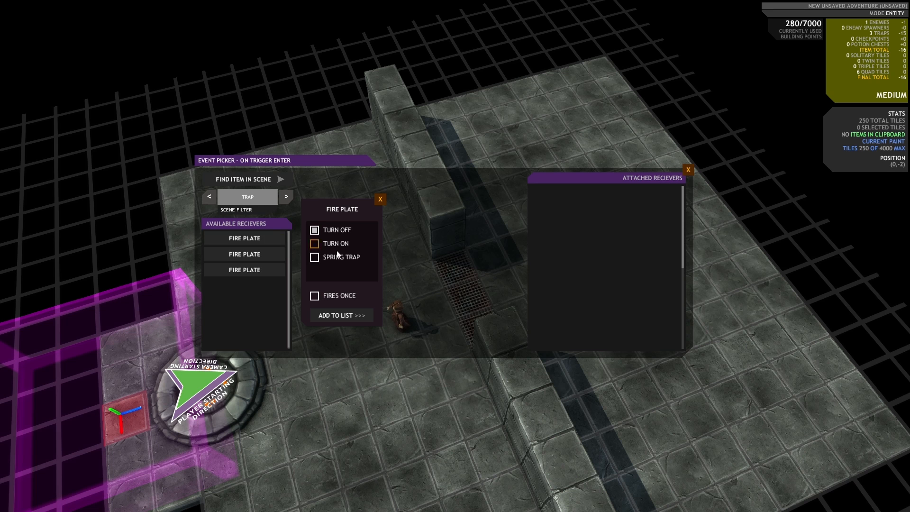
click(314, 243)
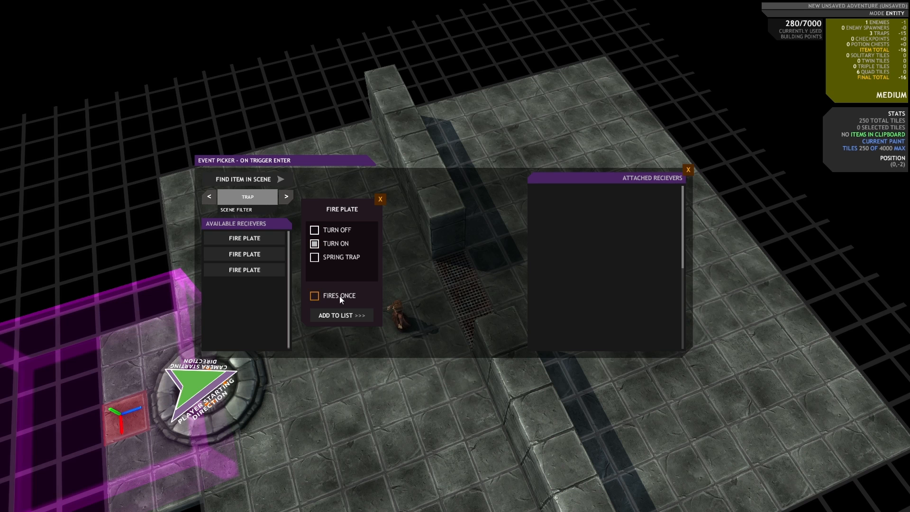
click(313, 296)
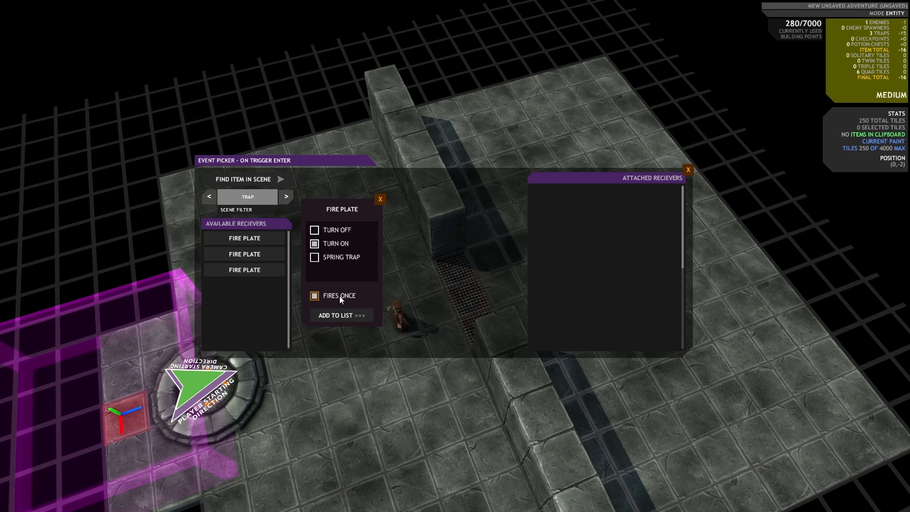
click(314, 296)
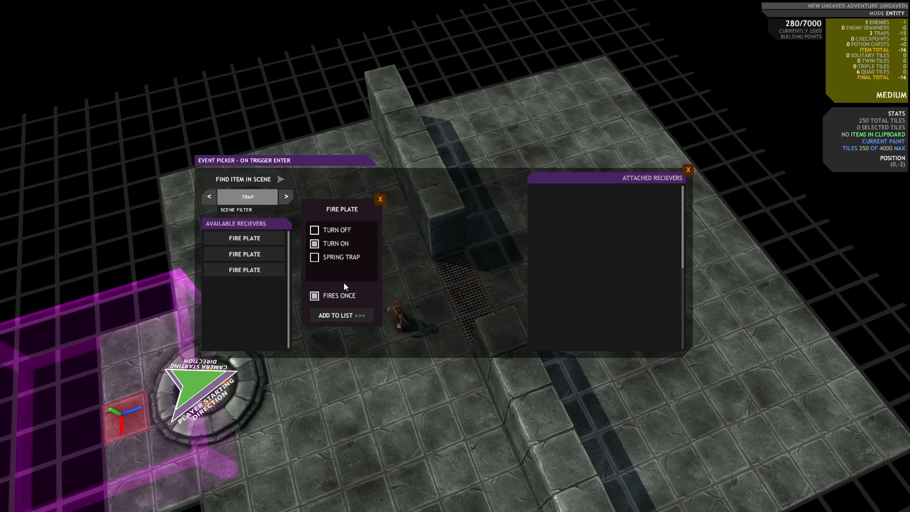
click(313, 244)
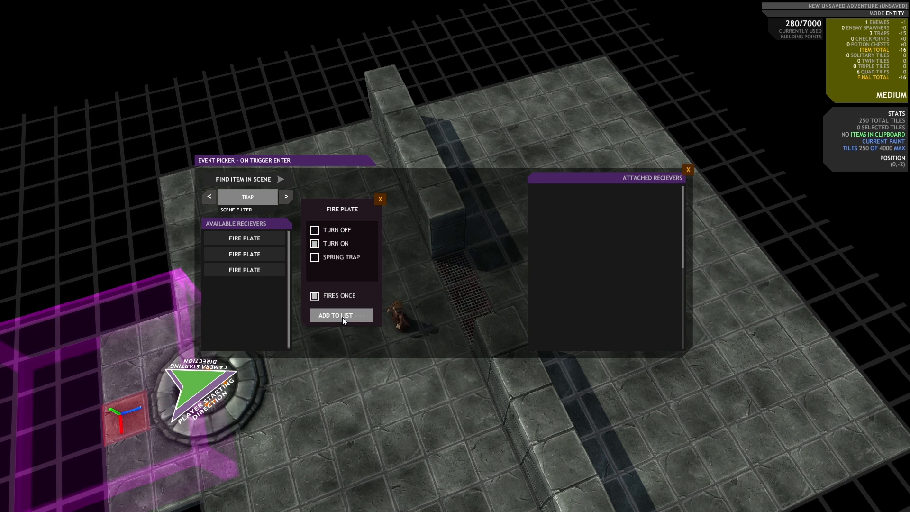
click(342, 315)
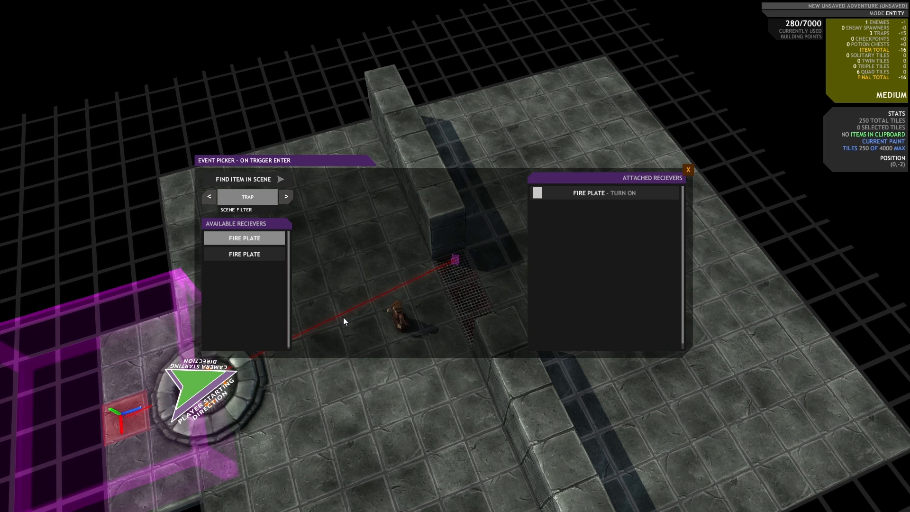
mouse_move(453, 310)
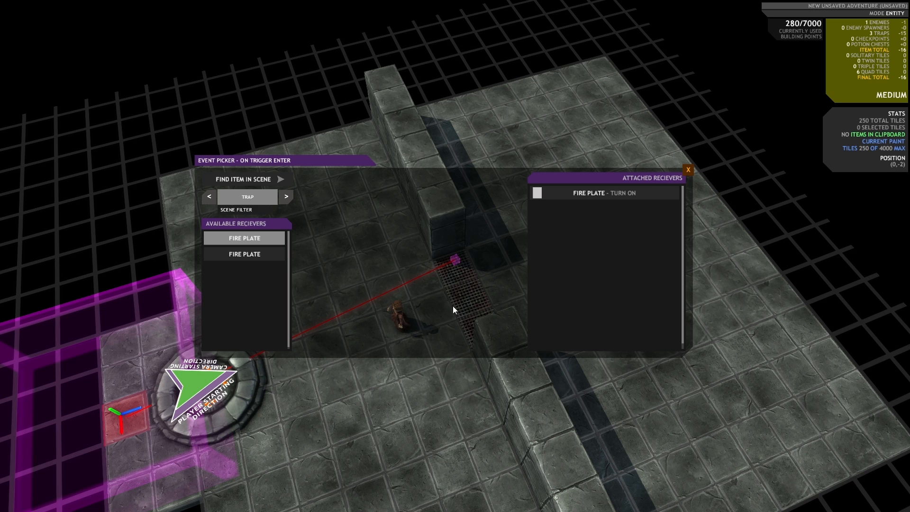
click(603, 192)
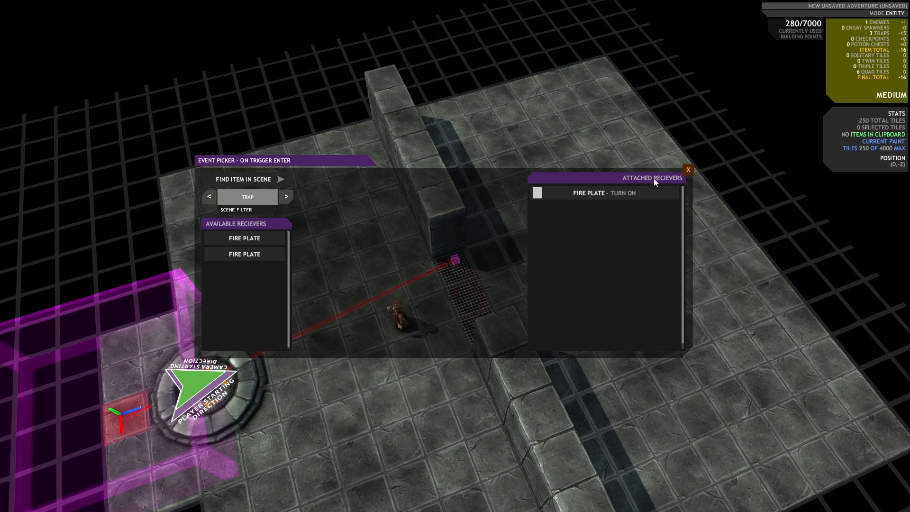
mouse_move(607, 180)
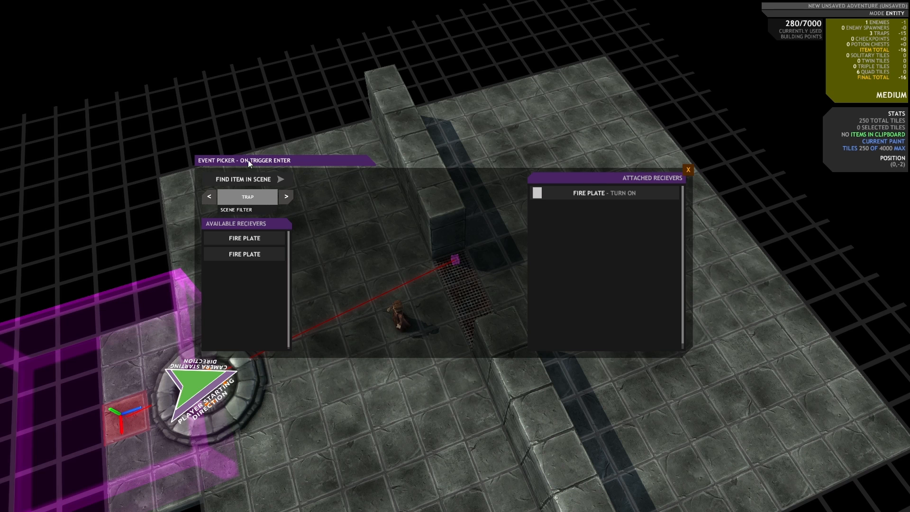
mouse_move(342, 192)
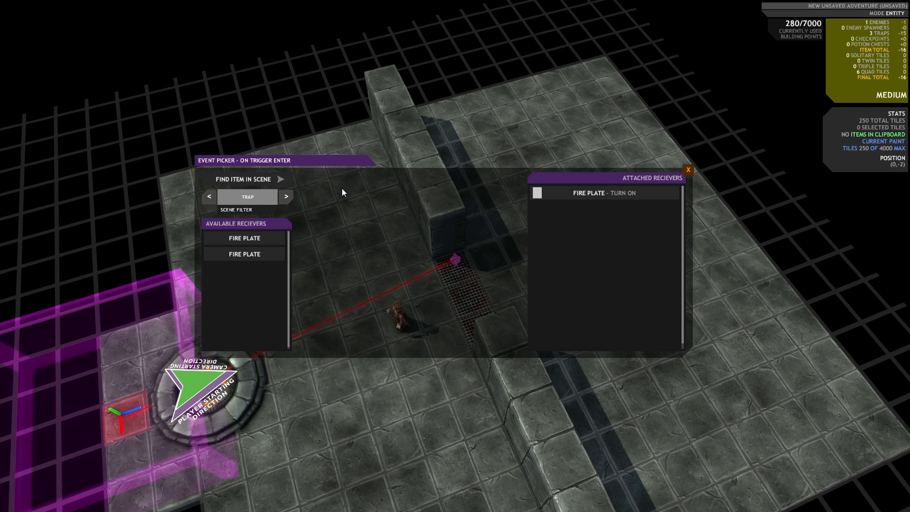
mouse_move(256, 234)
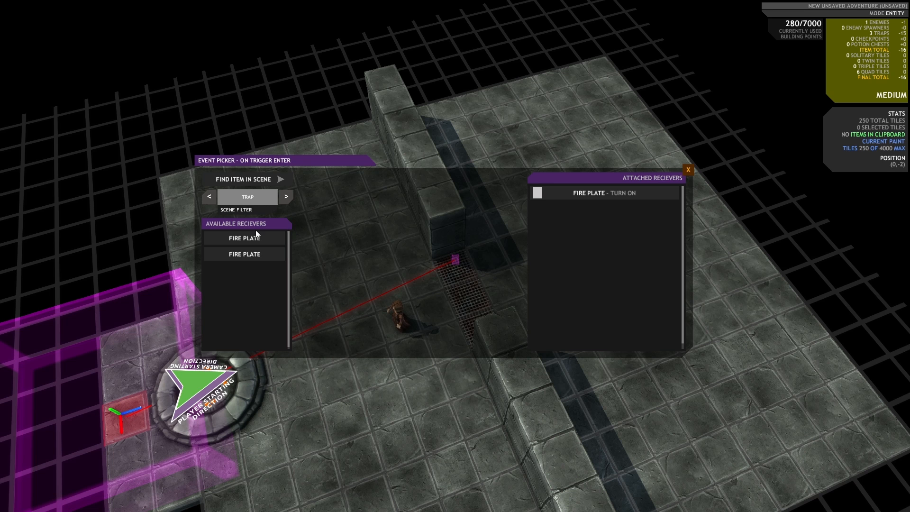
mouse_move(285, 284)
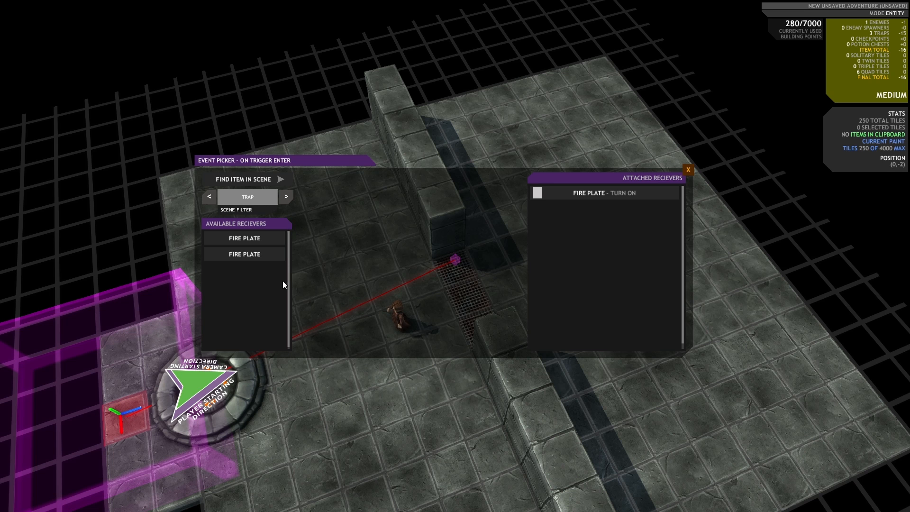
mouse_move(255, 292)
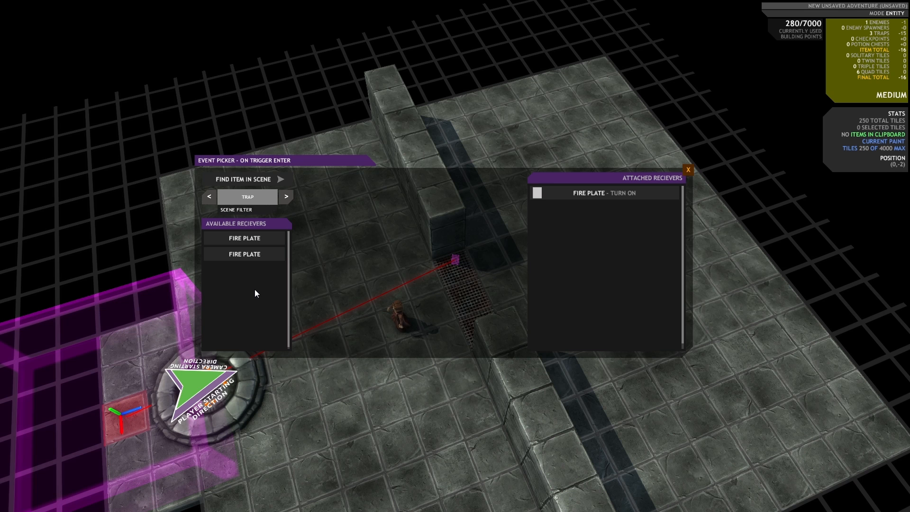
mouse_move(244, 254)
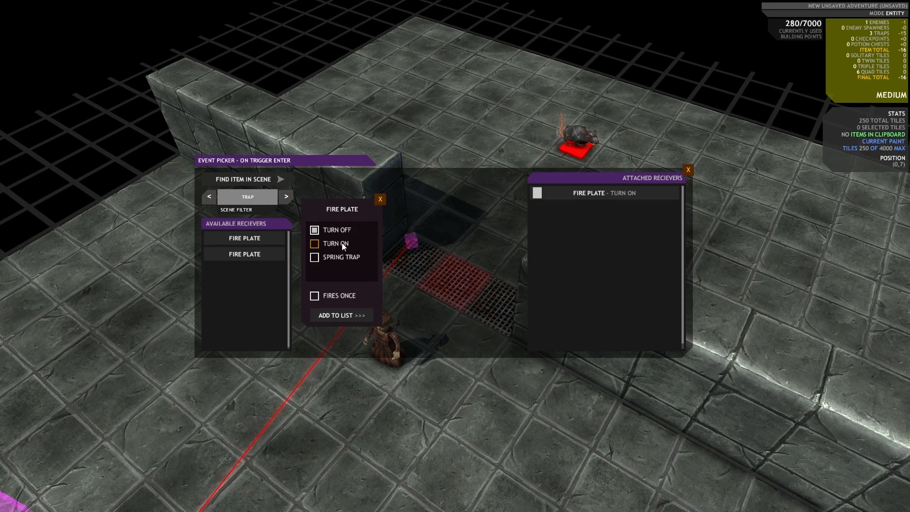
Attach the second and third fire plates as Turn On actions.
click(314, 243)
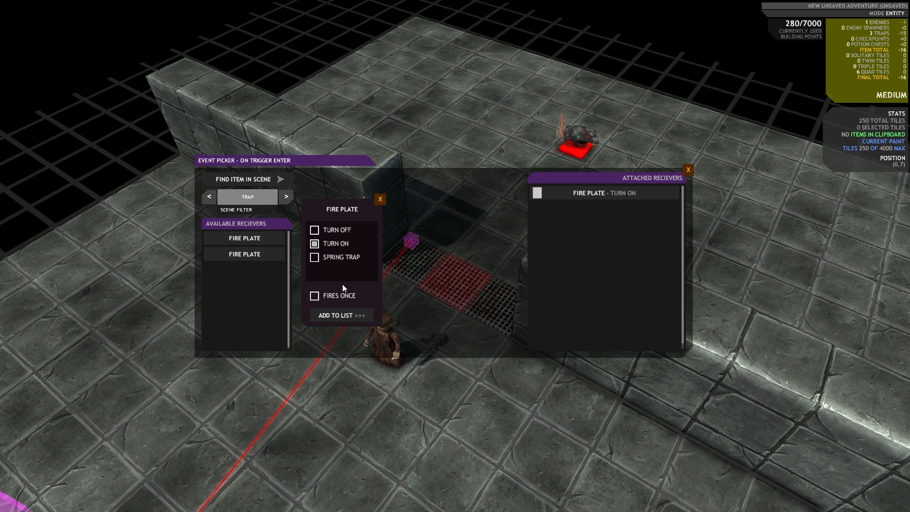
click(341, 314)
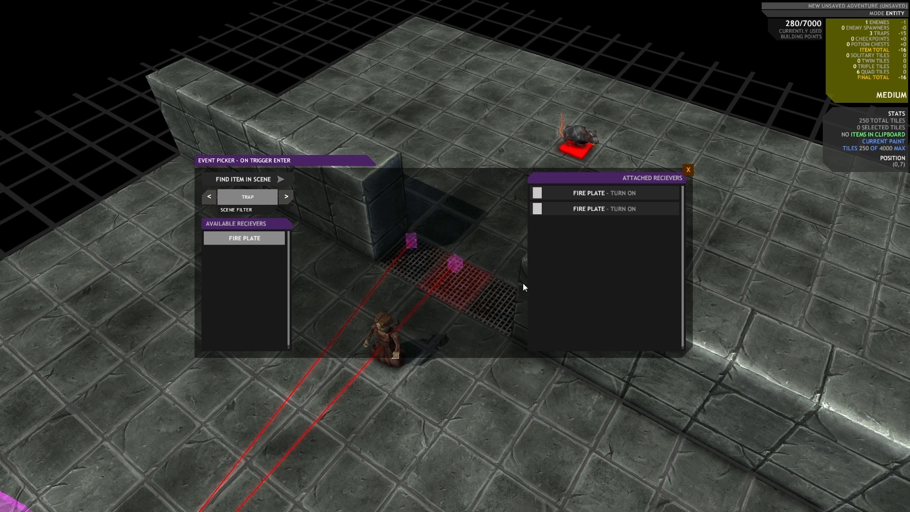
click(244, 238)
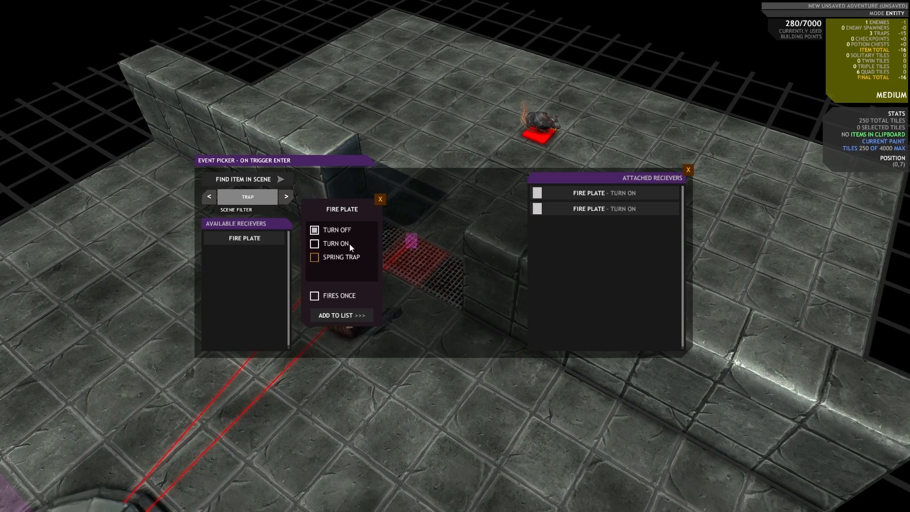
click(341, 315)
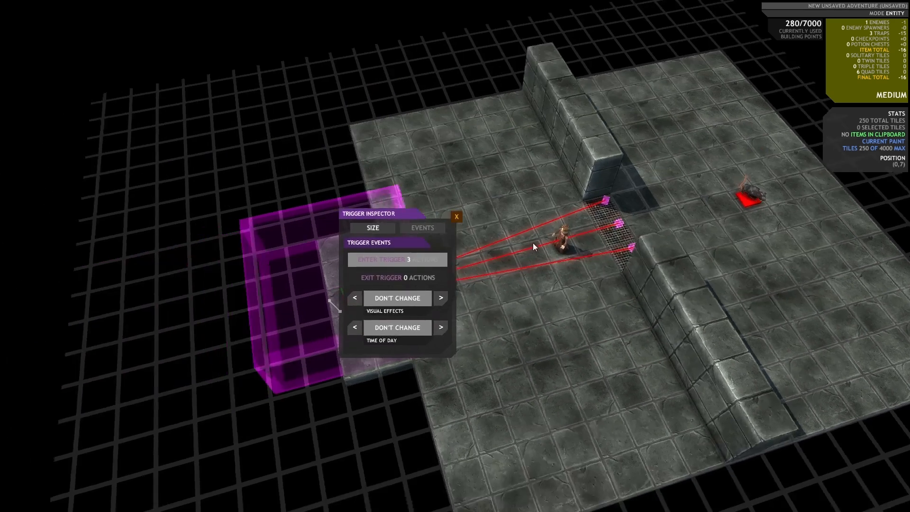
Close the trigger's inspector with its three on-enter actions.
click(456, 216)
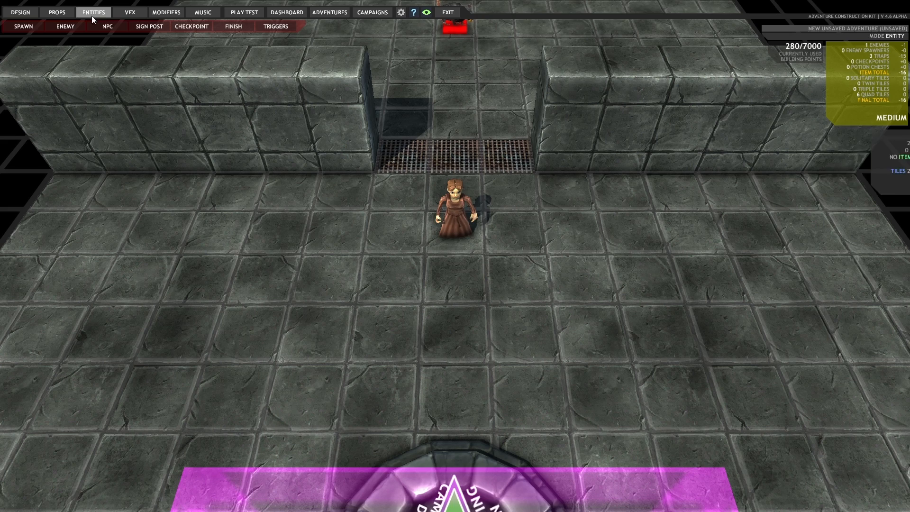
Write the seamstress's first dialogue line 'LOOK OUT THERE'S A RAT!'.
click(107, 26)
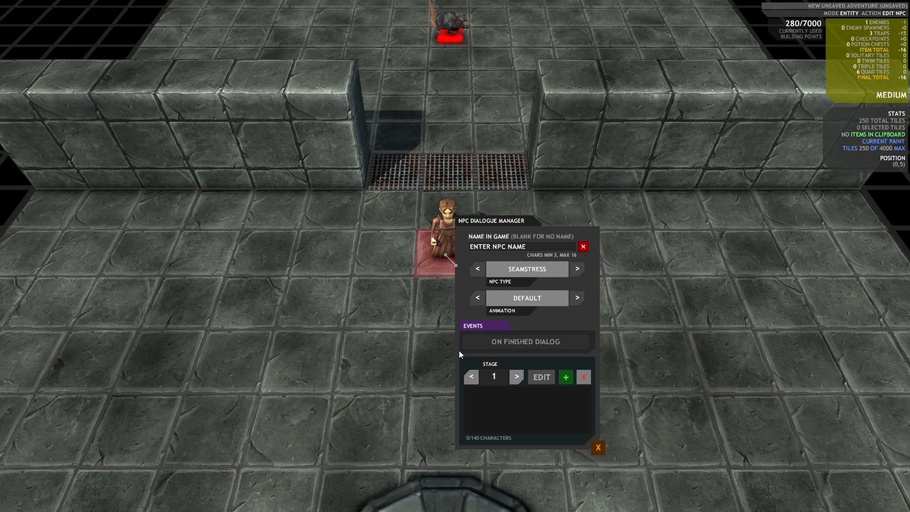
mouse_move(487, 353)
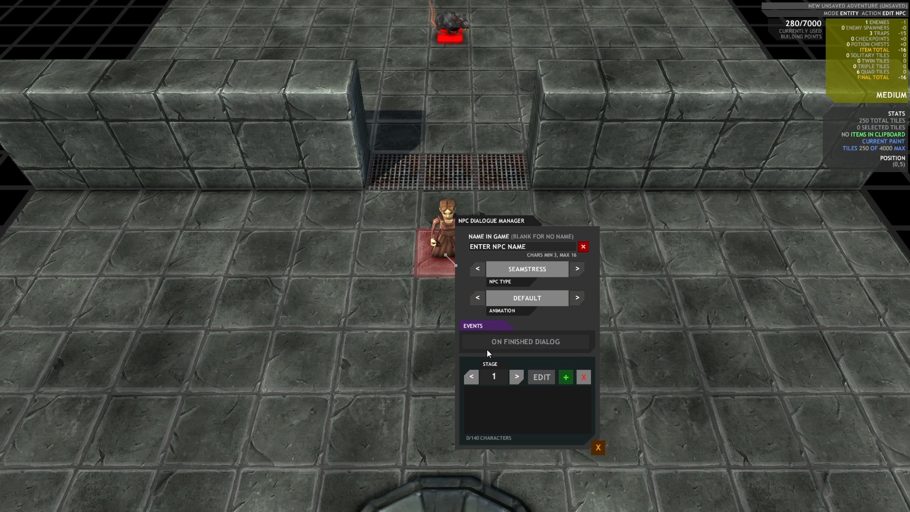
mouse_move(489, 348)
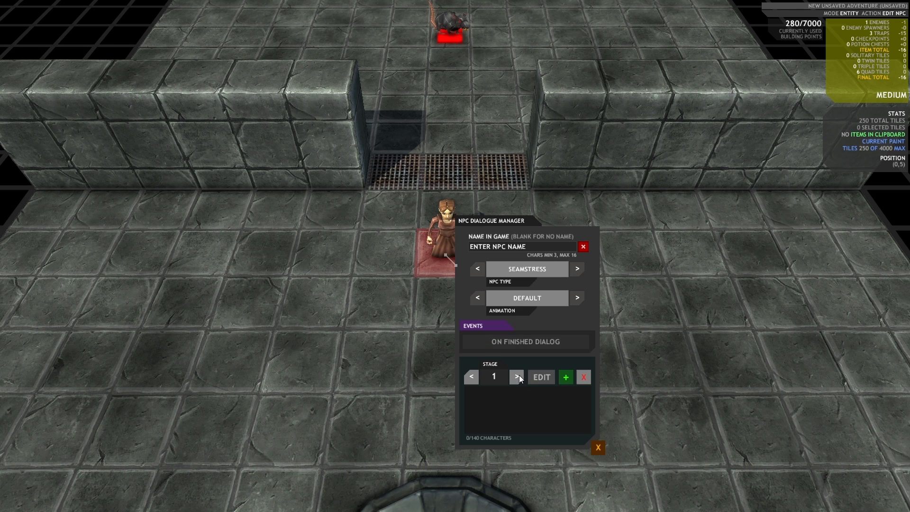
mouse_move(552, 399)
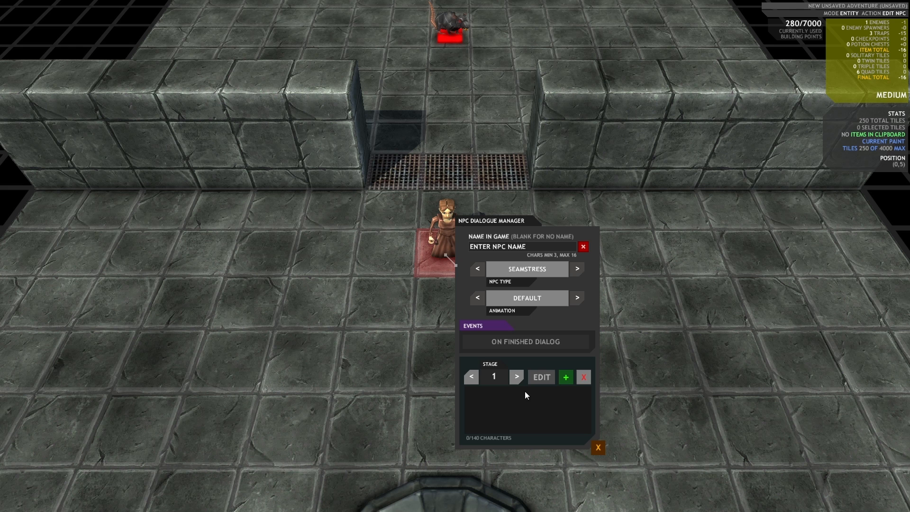
click(541, 377)
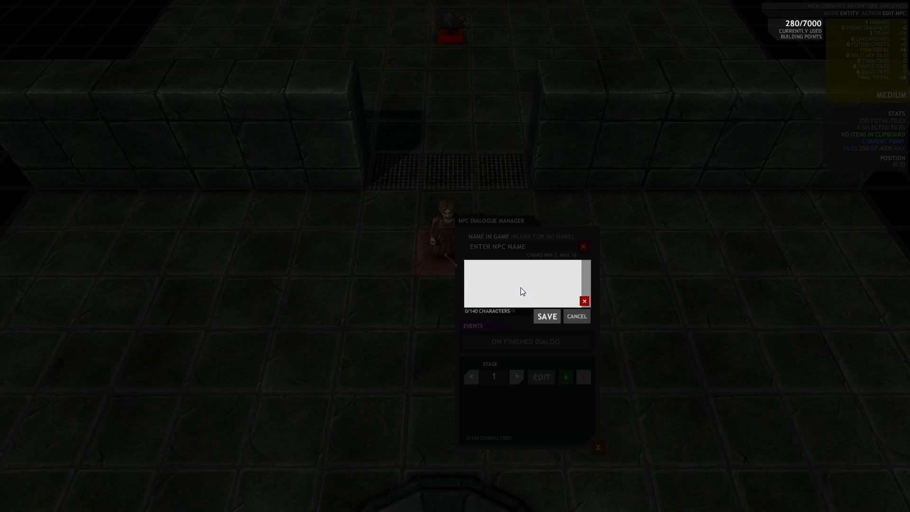
text(LOOK)
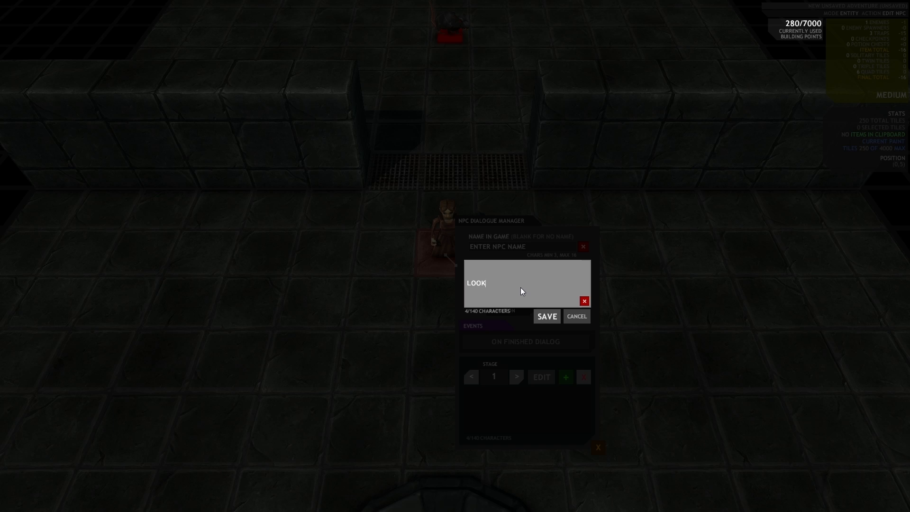
text(OUT THERE'S A RAT!)
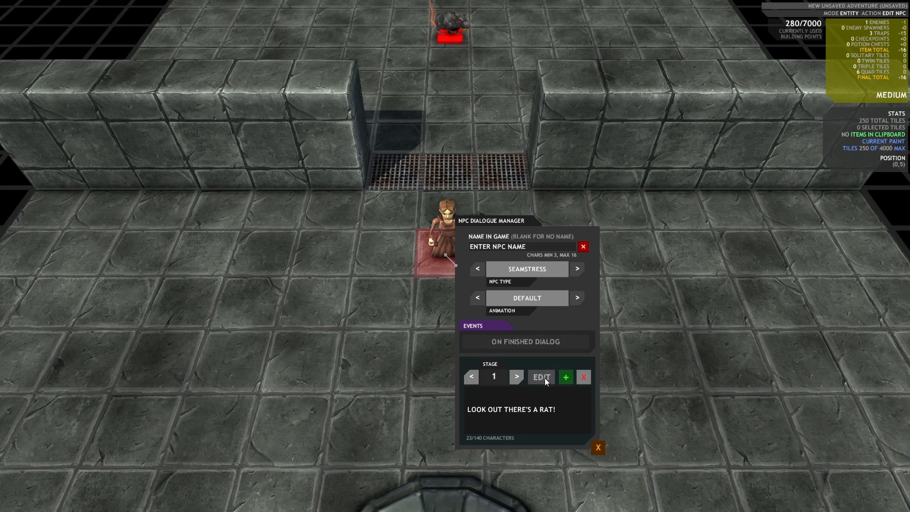
Add a second dialogue stage reading 'GOOD LUCK!'.
click(565, 376)
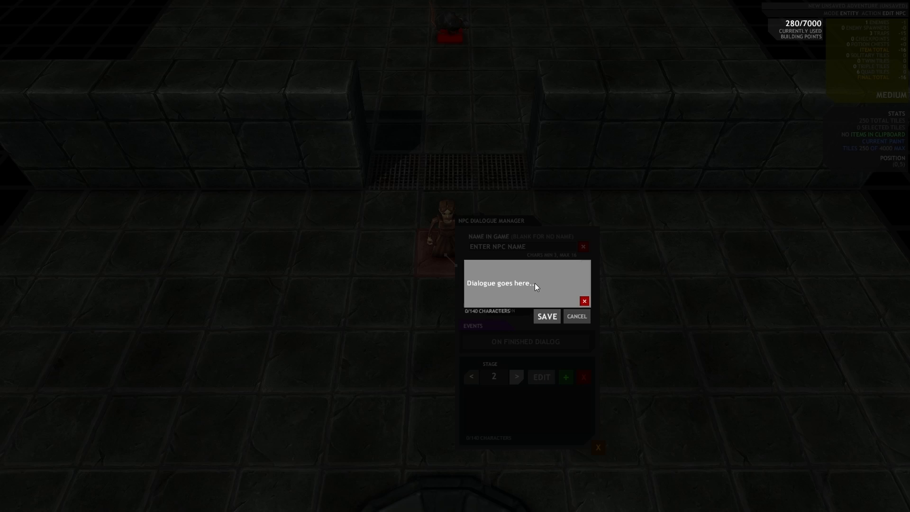
click(525, 285)
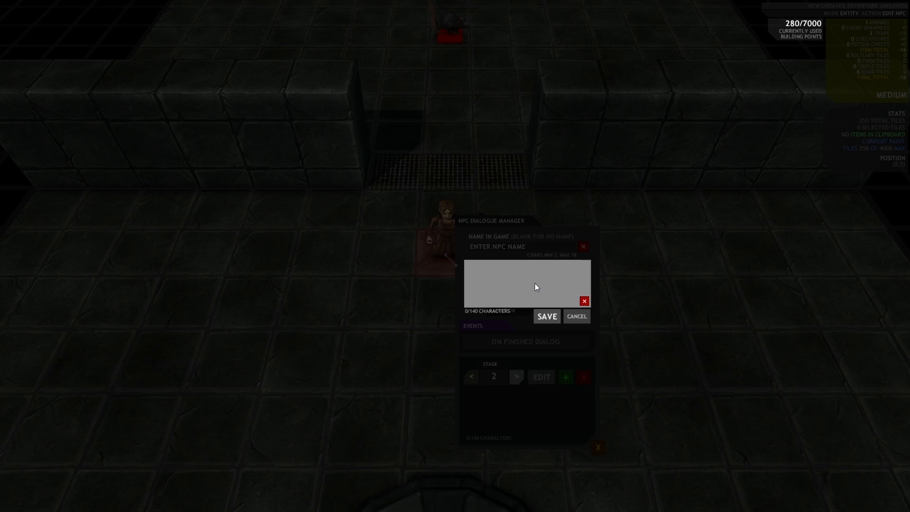
text(GOOD LUCK!)
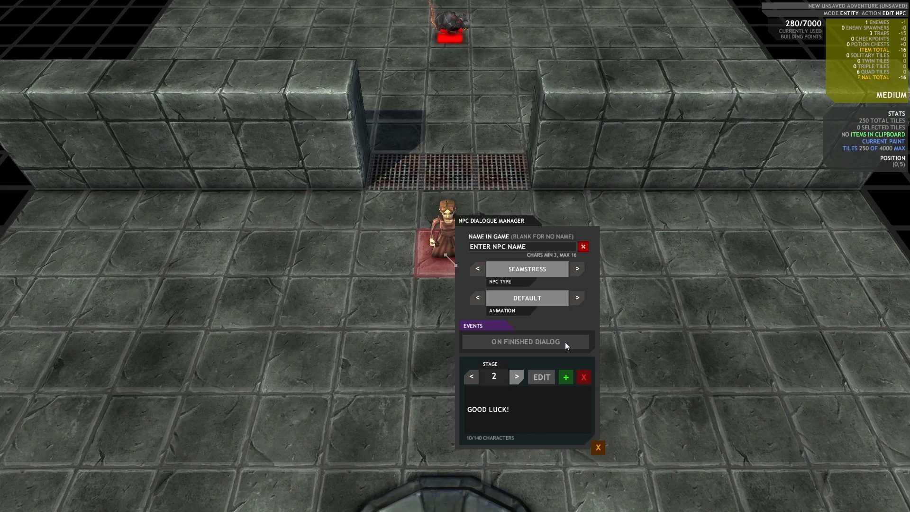
Link the finished-dialogue event to all three fire plates as Turn Off actions.
click(525, 341)
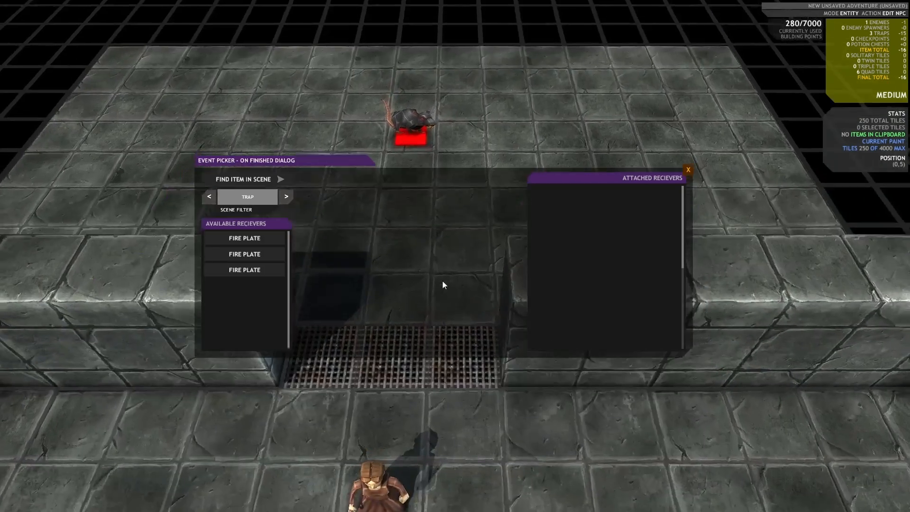
click(244, 237)
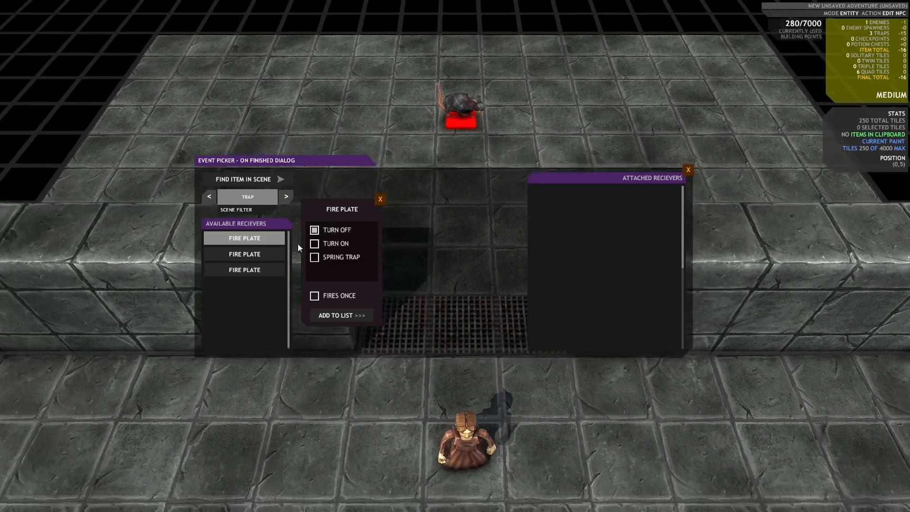
click(341, 315)
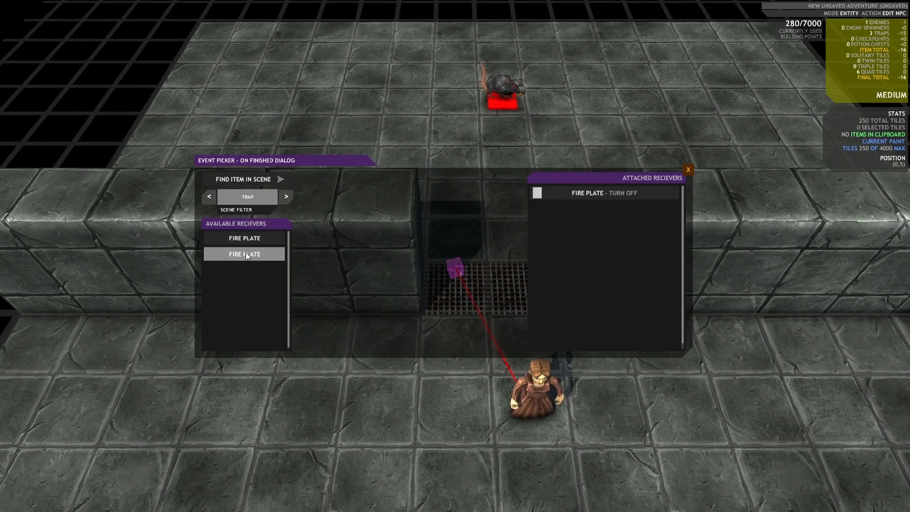
click(245, 254)
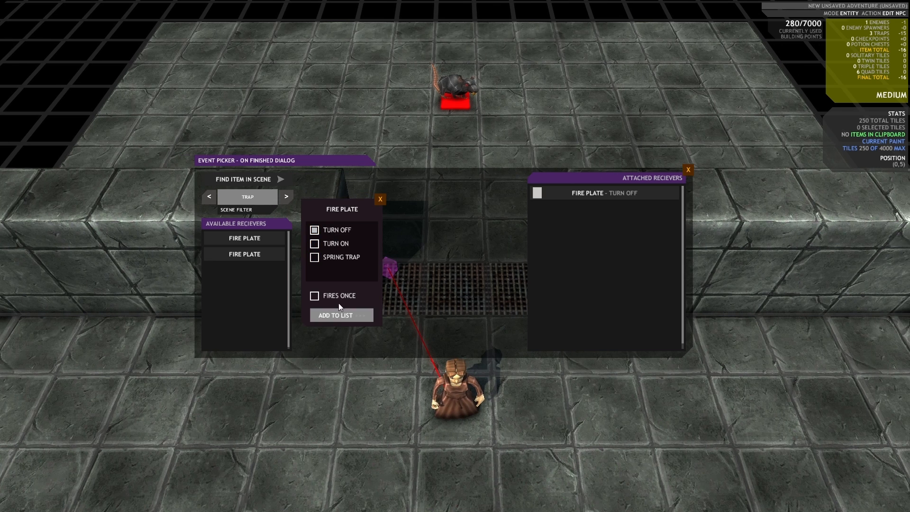
click(341, 315)
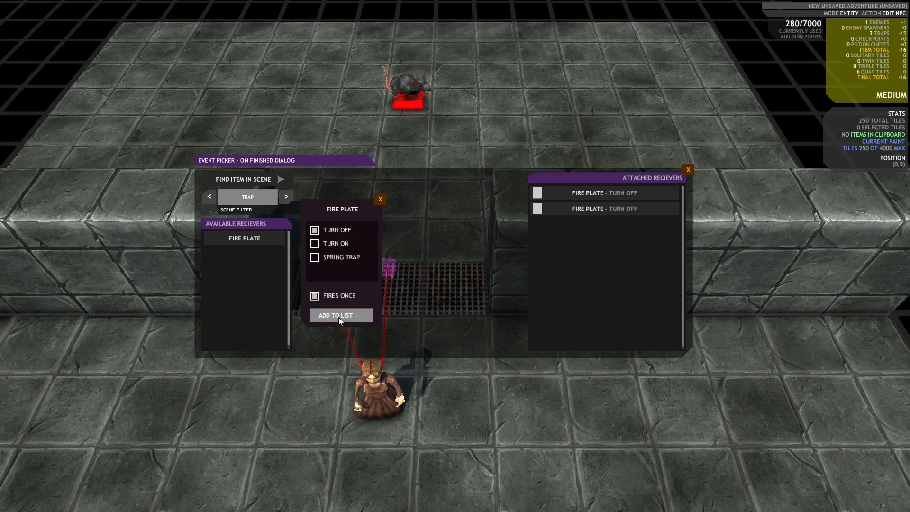
click(334, 314)
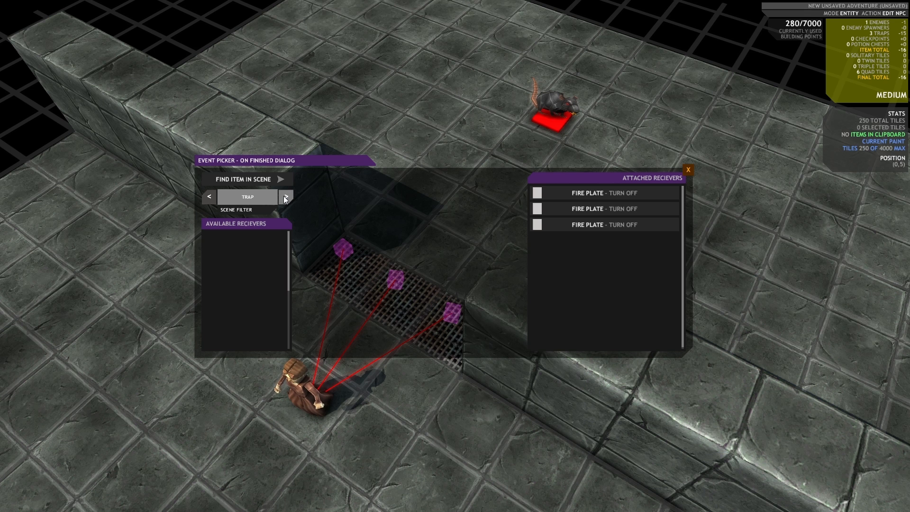
click(285, 196)
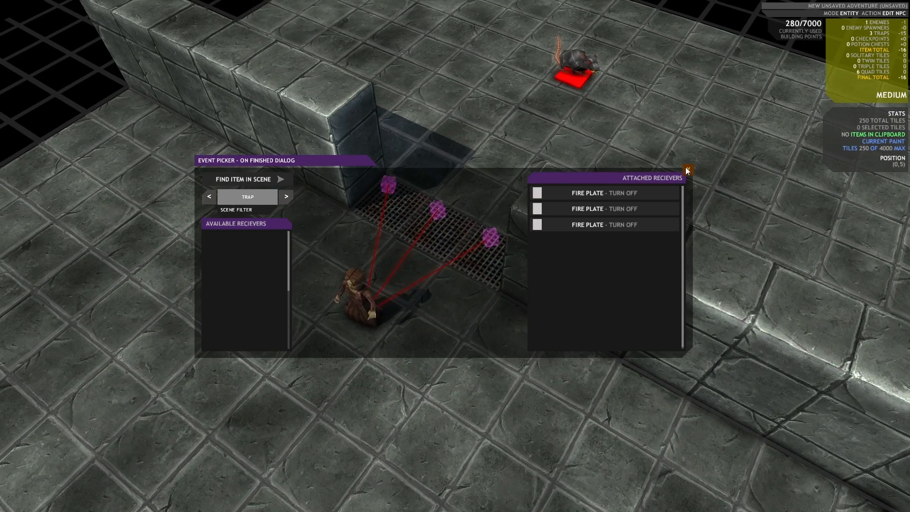
click(687, 169)
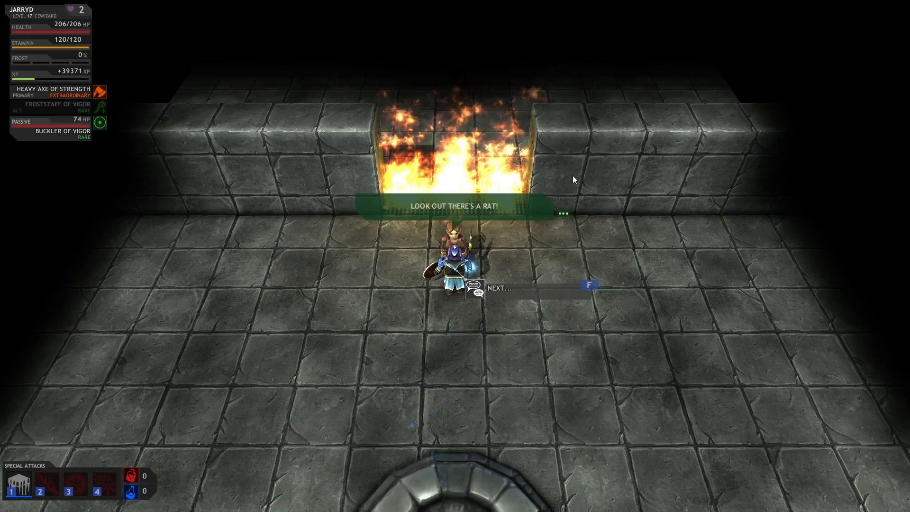
key(f)
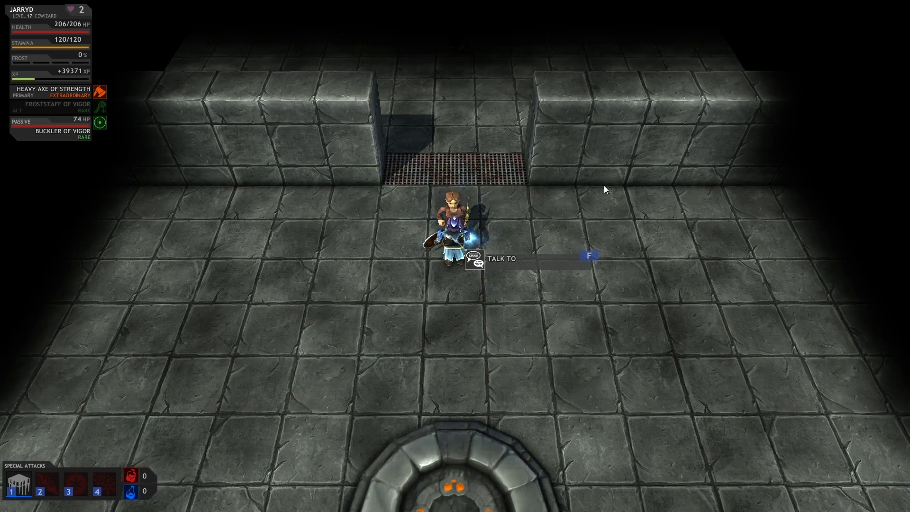
key(Escape)
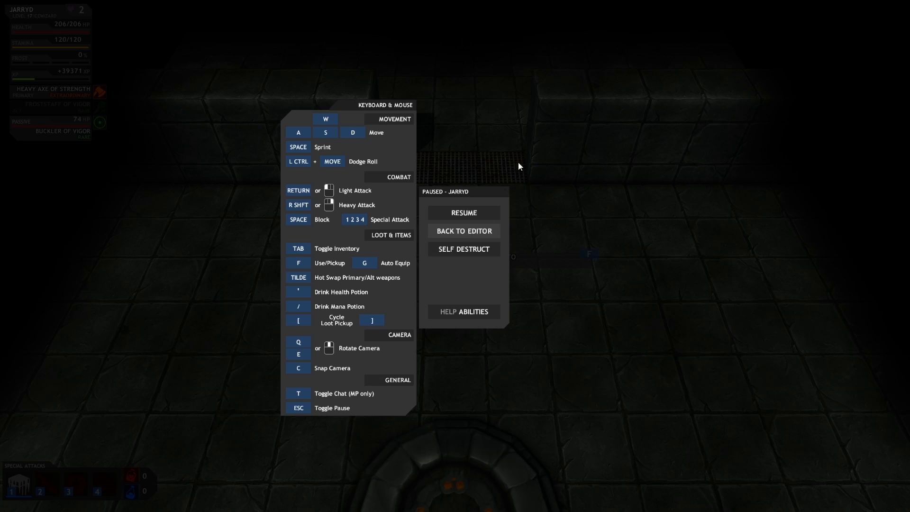
click(464, 212)
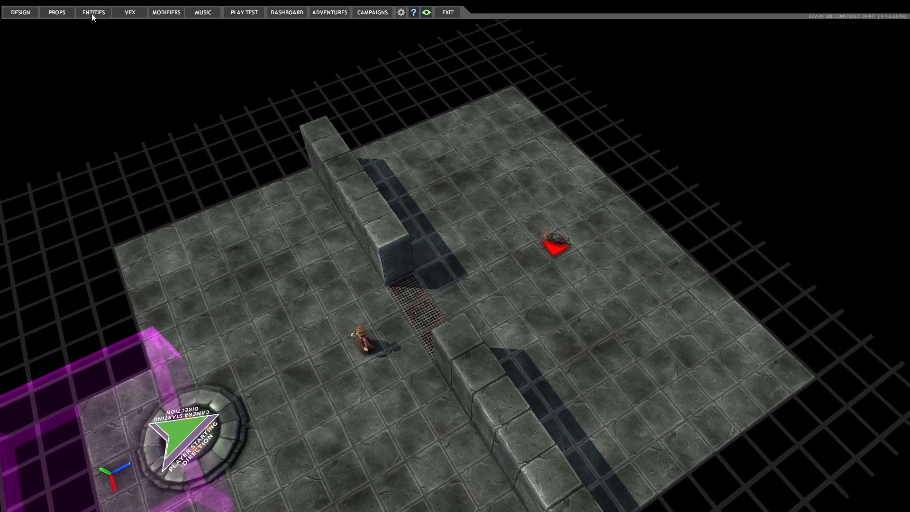
Place a 3-wide trigger beside the grate and open its on-enter event picker.
click(93, 12)
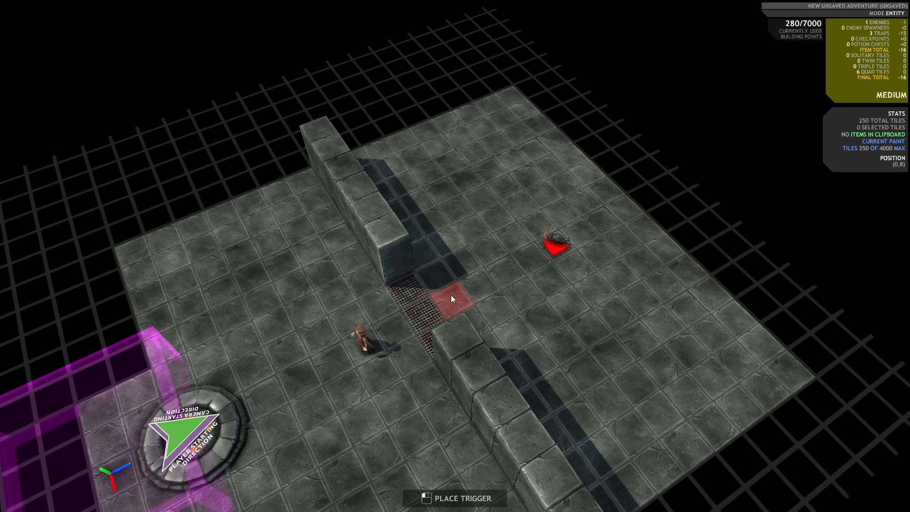
click(453, 299)
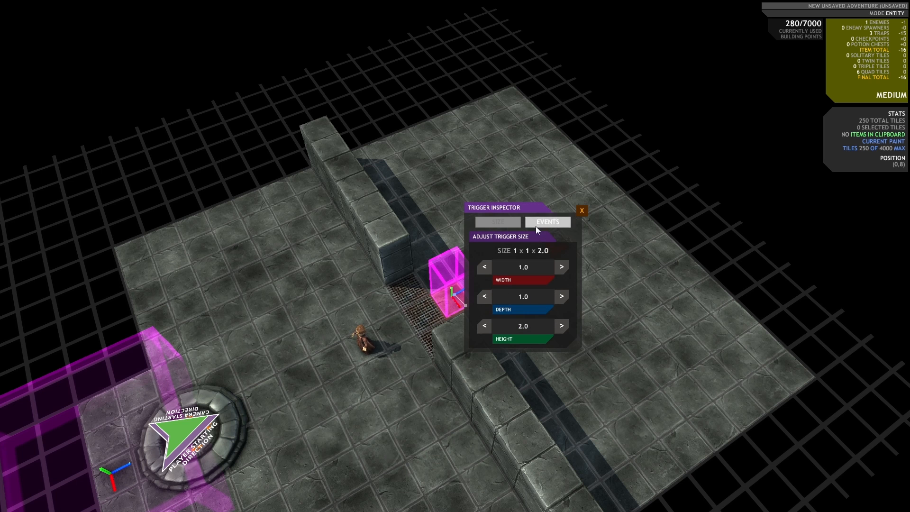
click(560, 267)
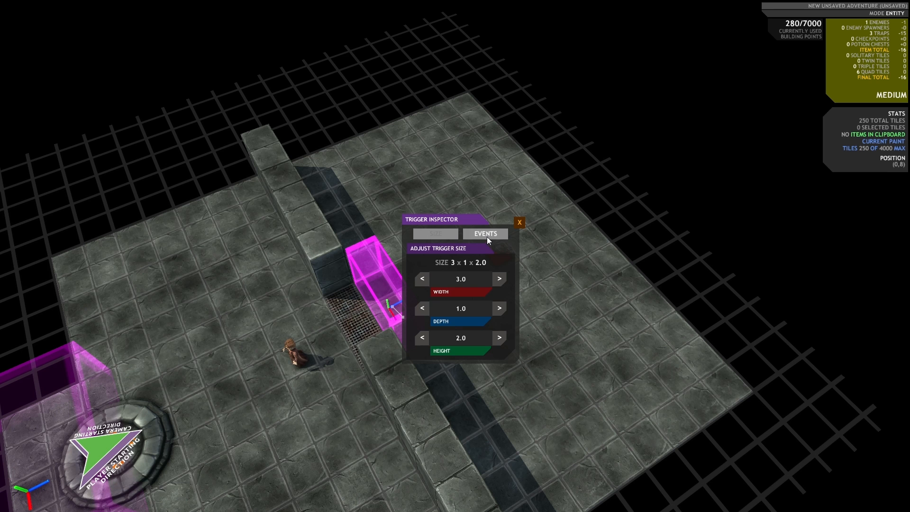
click(484, 233)
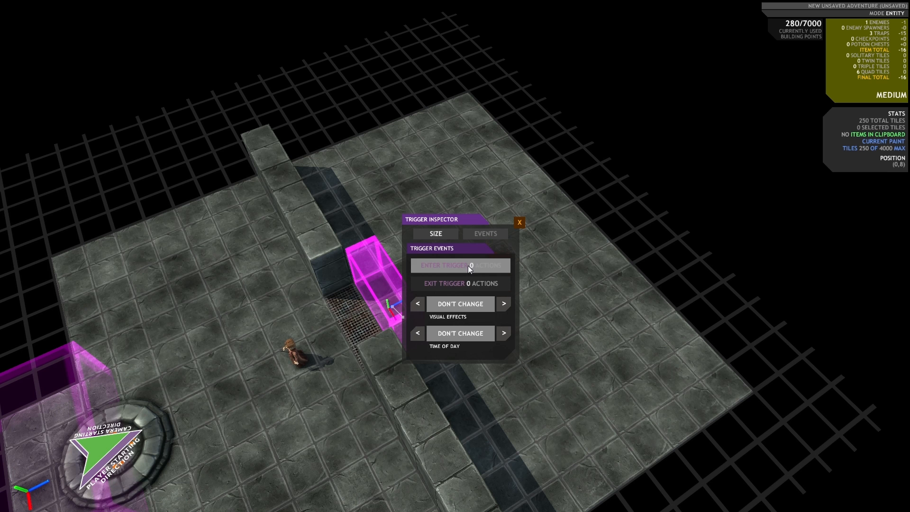
click(461, 266)
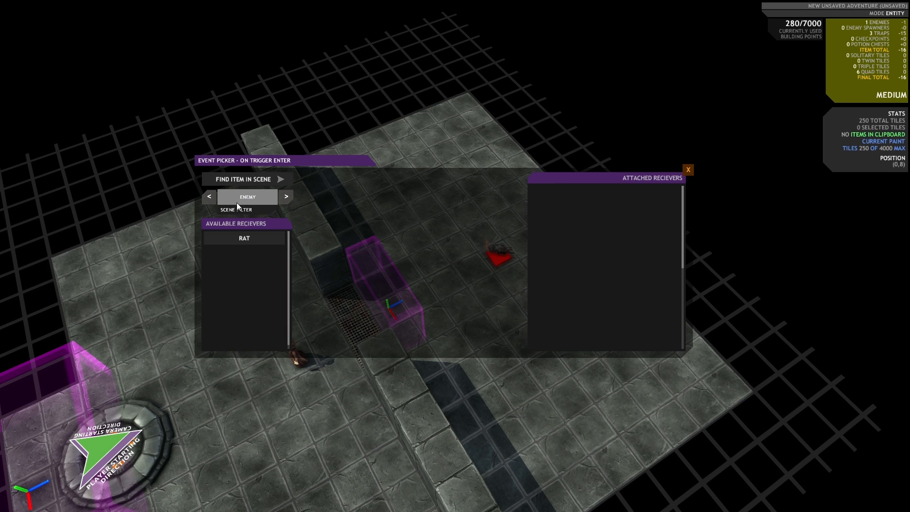
Attach the rat as a Spawn action on the trigger's enter event.
click(243, 238)
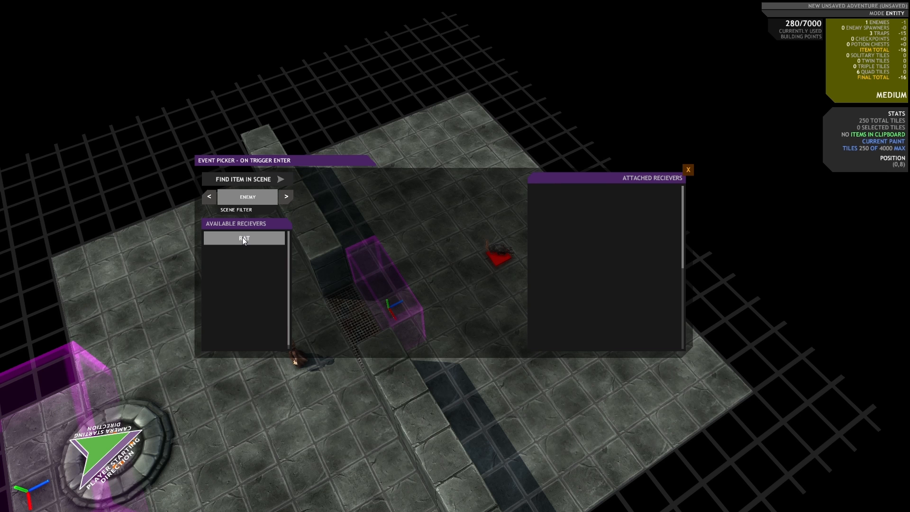
click(244, 238)
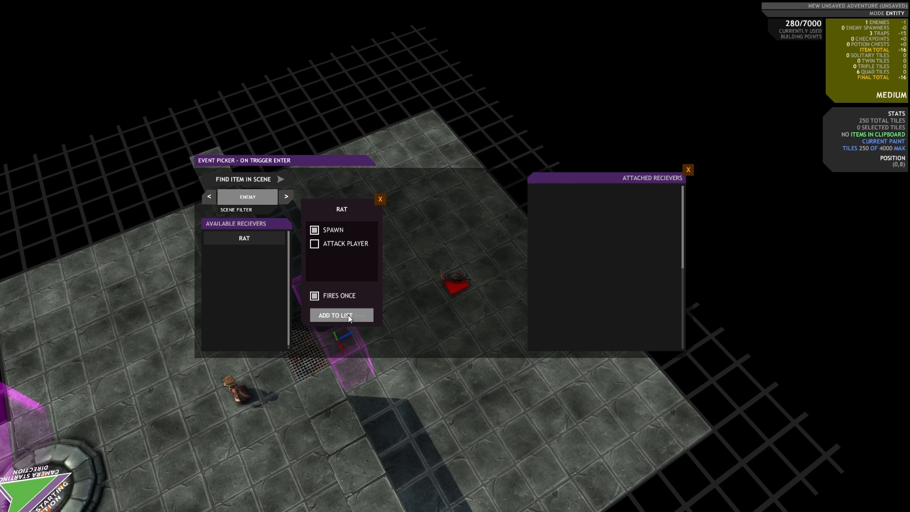
click(341, 315)
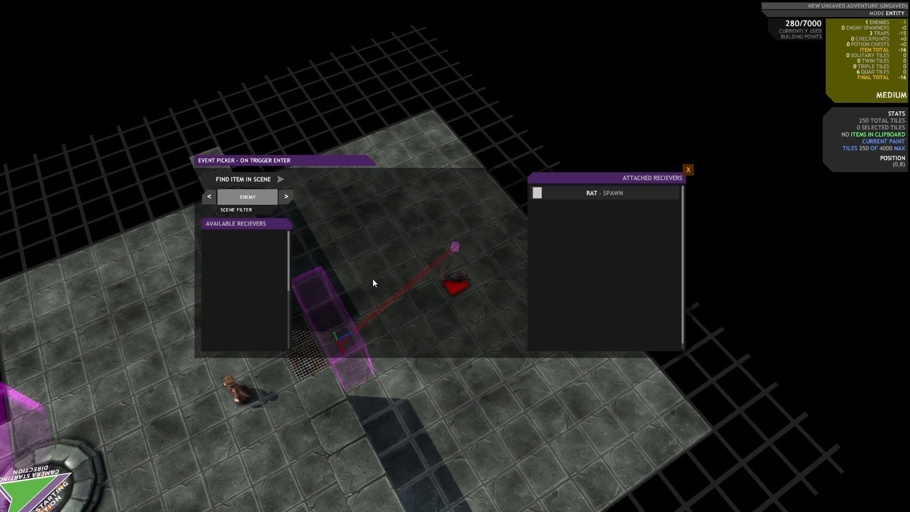
mouse_move(284, 203)
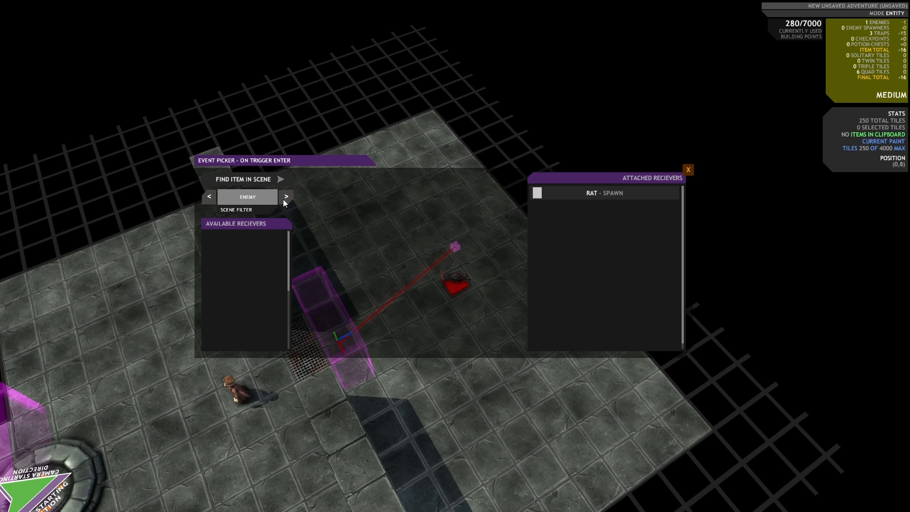
Switch the filter to Trap and attach a fire plate as a Turn On, fires-once action.
click(286, 197)
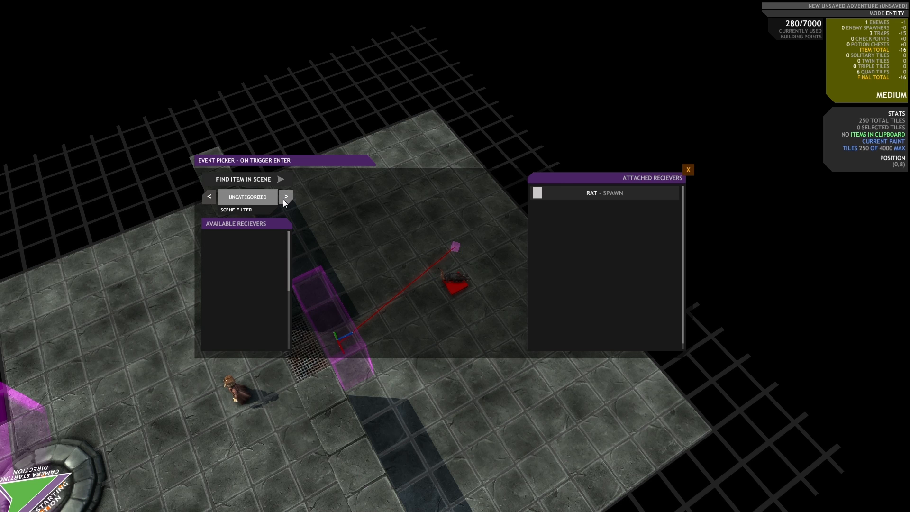
click(286, 196)
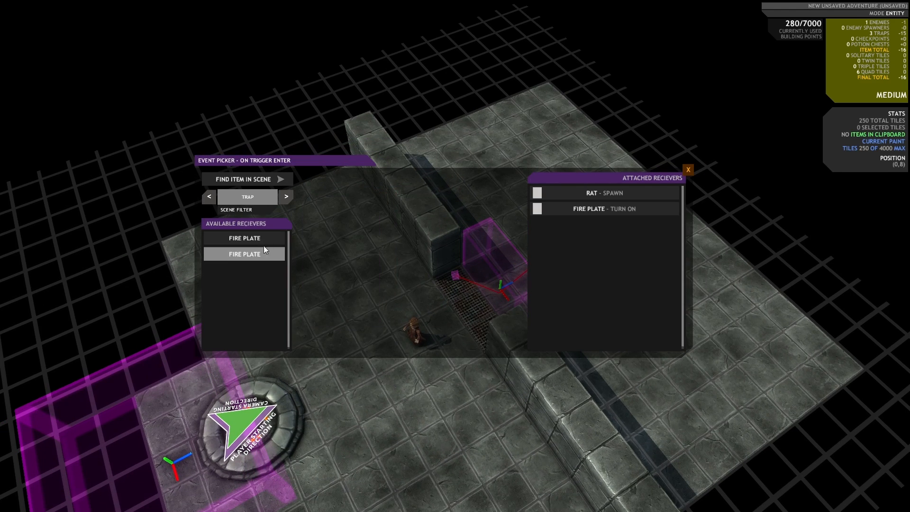
click(245, 254)
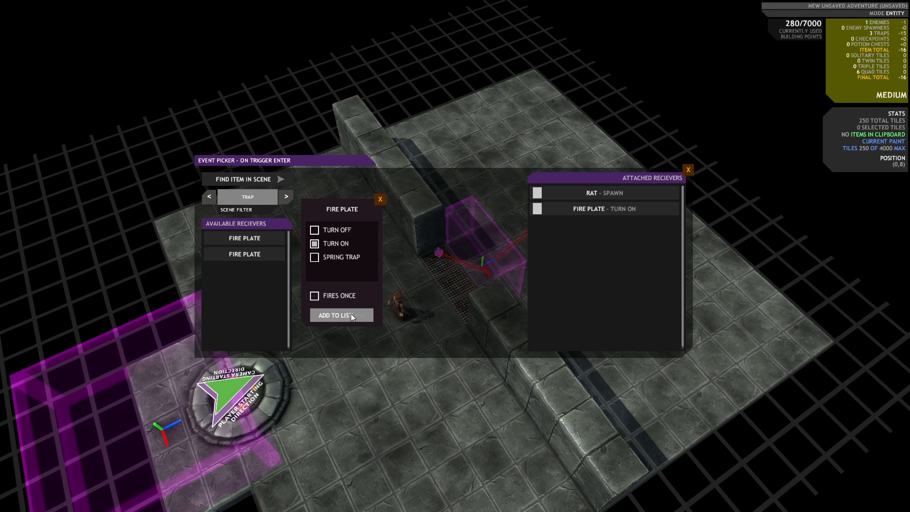
click(314, 295)
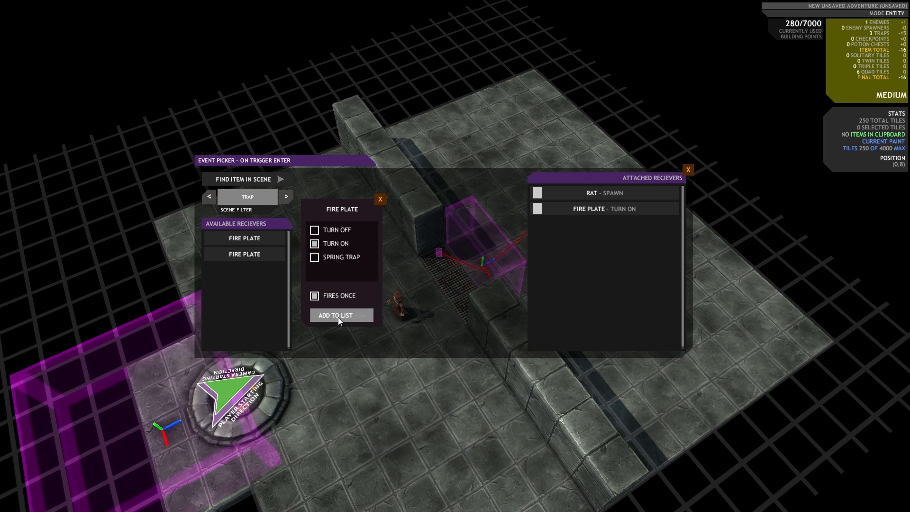
click(334, 315)
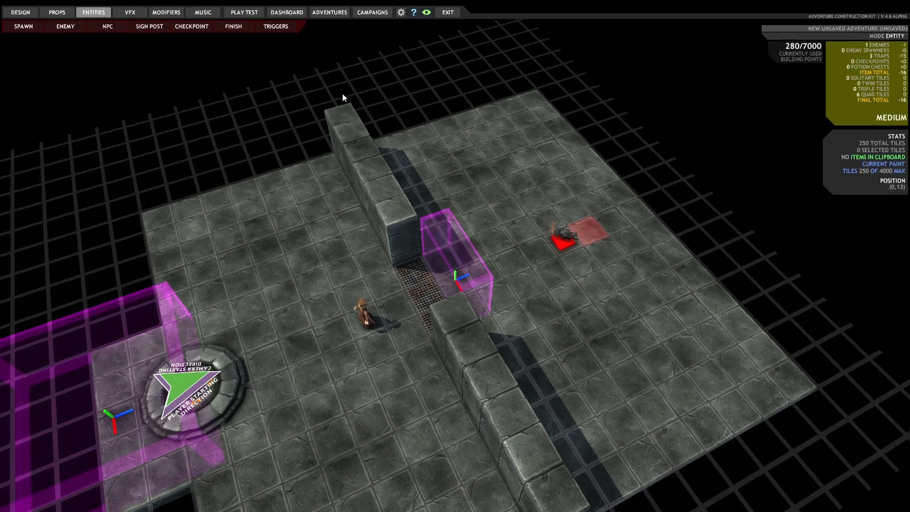
Return to the overhead editor view with the grate trigger box in place.
click(244, 11)
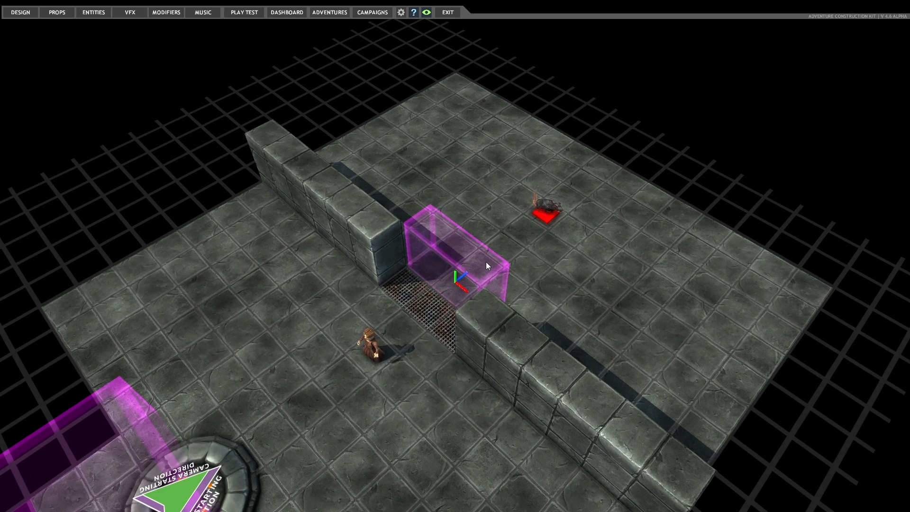
Give the rat an On Killed event that turns off the fire plates via Entities > Enemy.
click(93, 11)
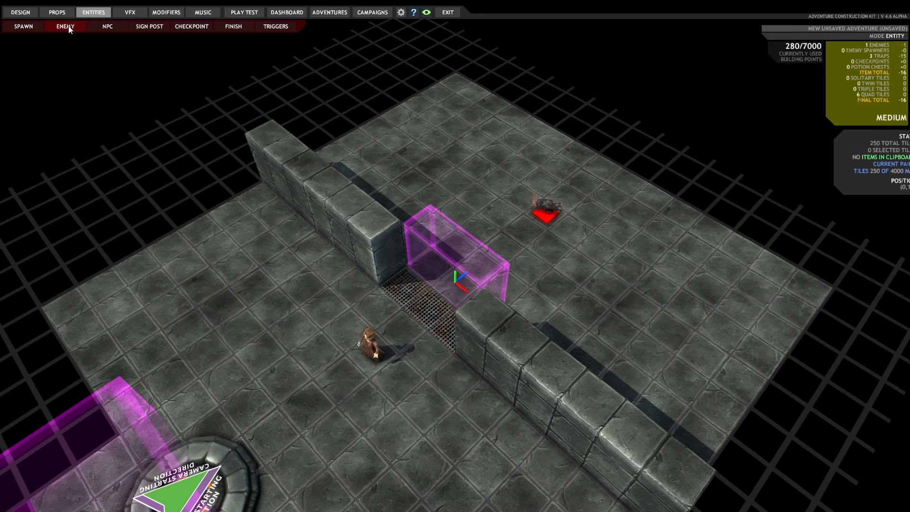
click(544, 212)
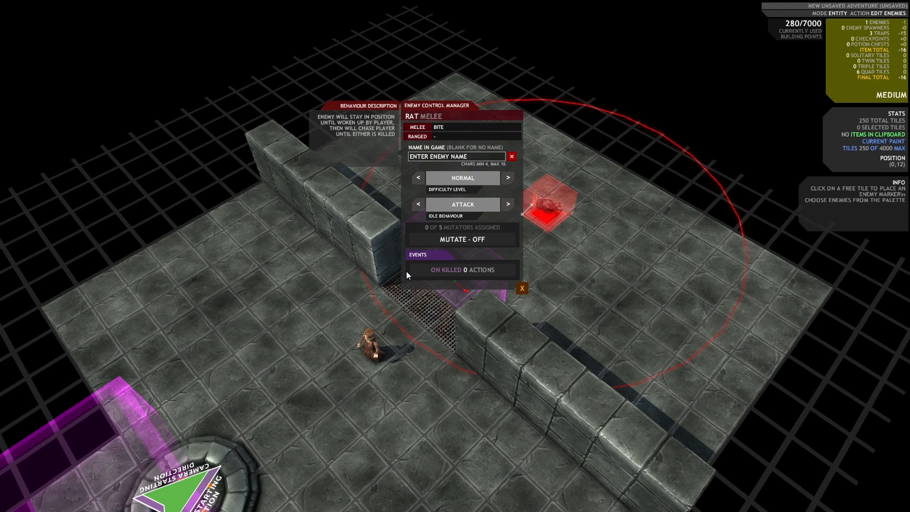
click(461, 269)
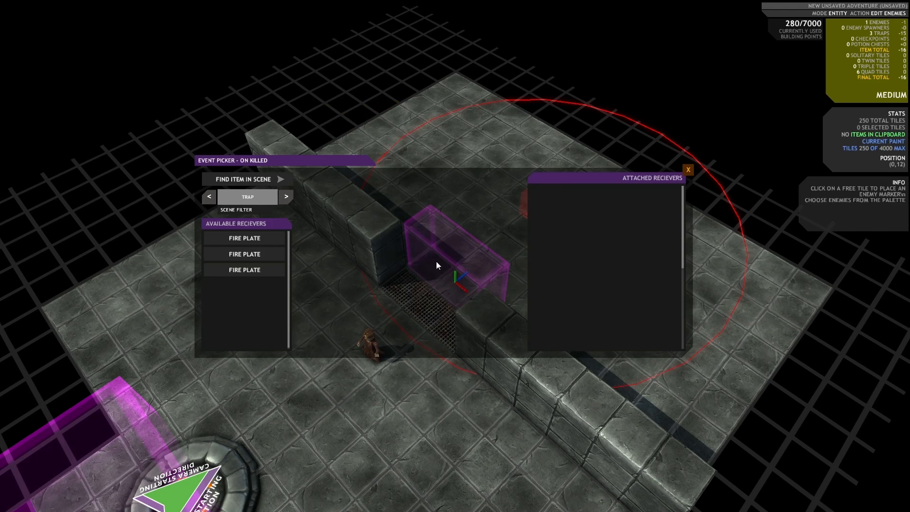
mouse_move(343, 203)
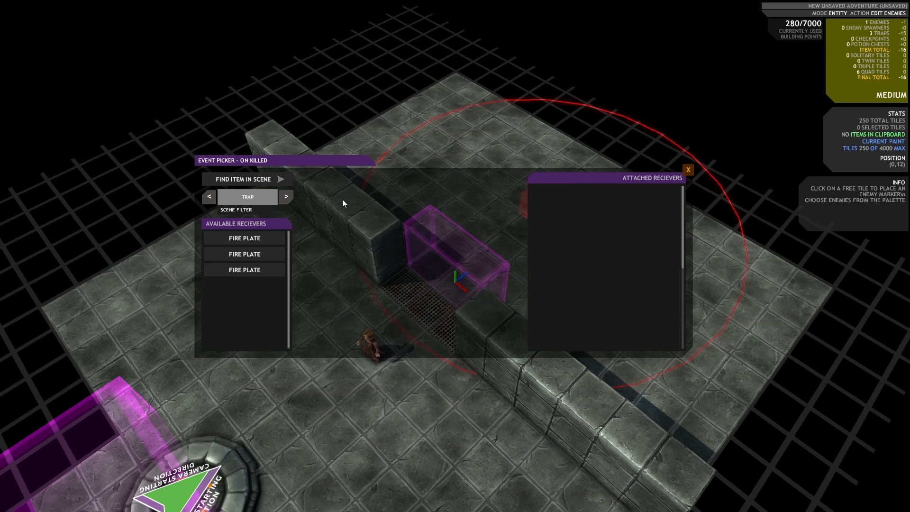
click(243, 238)
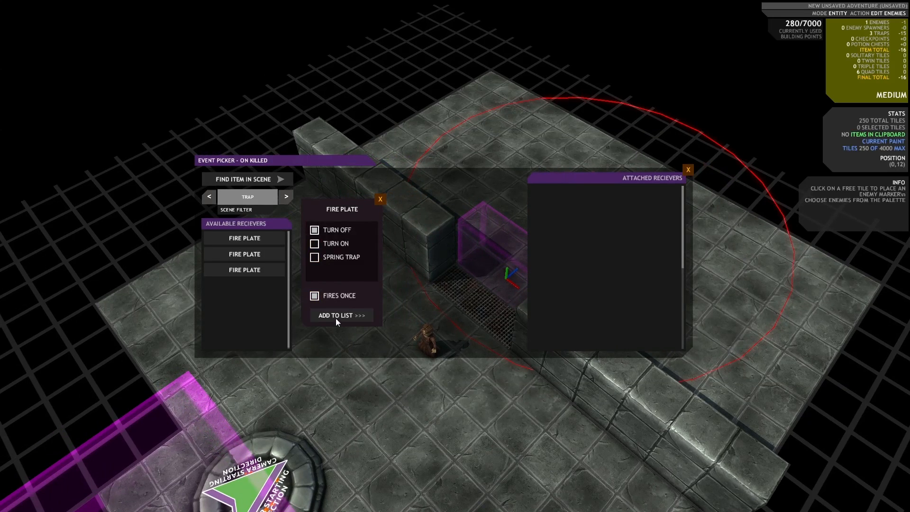
click(336, 315)
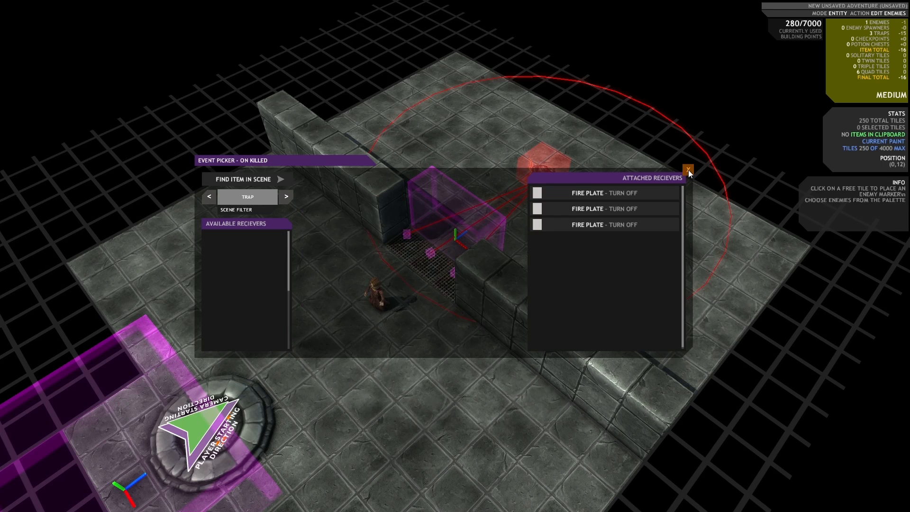
click(688, 170)
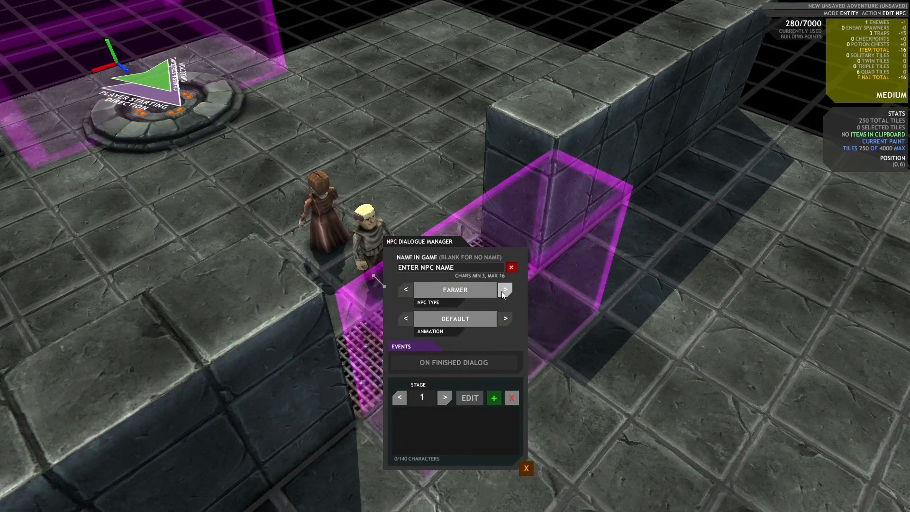
Make the second NPC a Seamstress whose stage 1 dialogue reads 'GOOD WORK', then save.
click(504, 290)
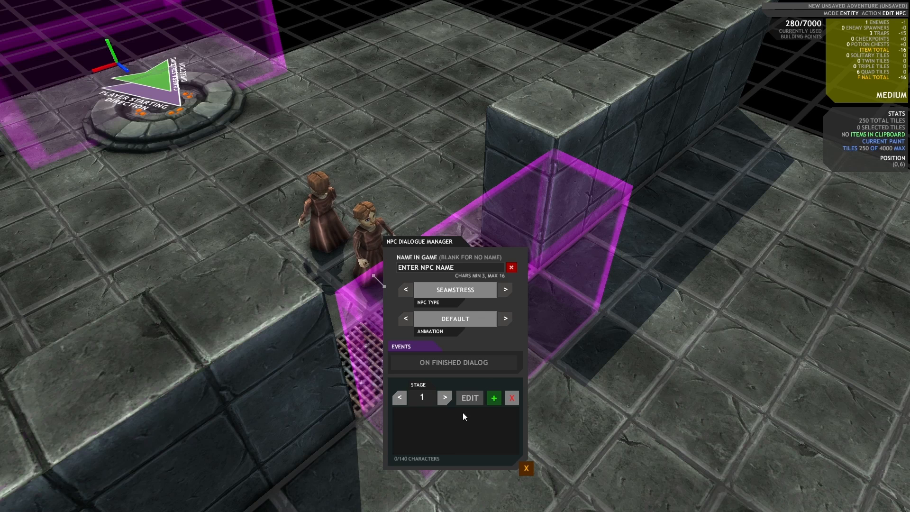
click(470, 397)
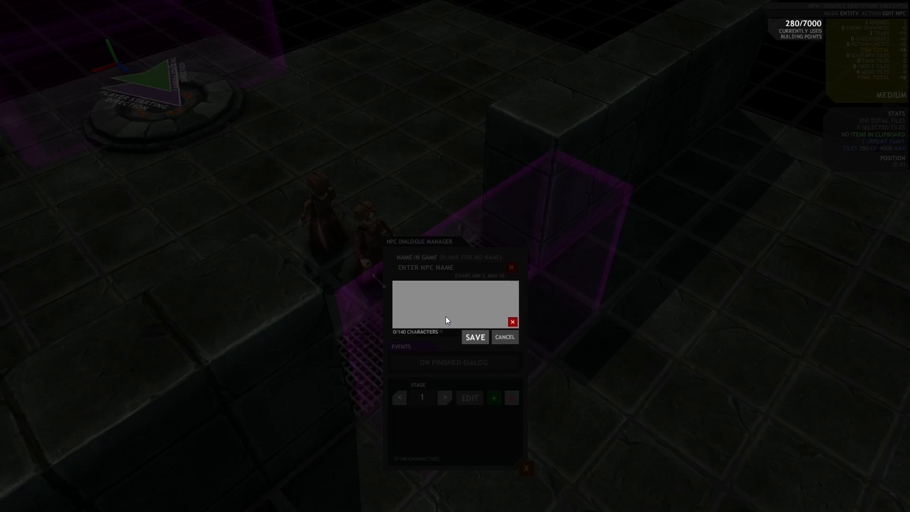
text(GOOD WORK!)
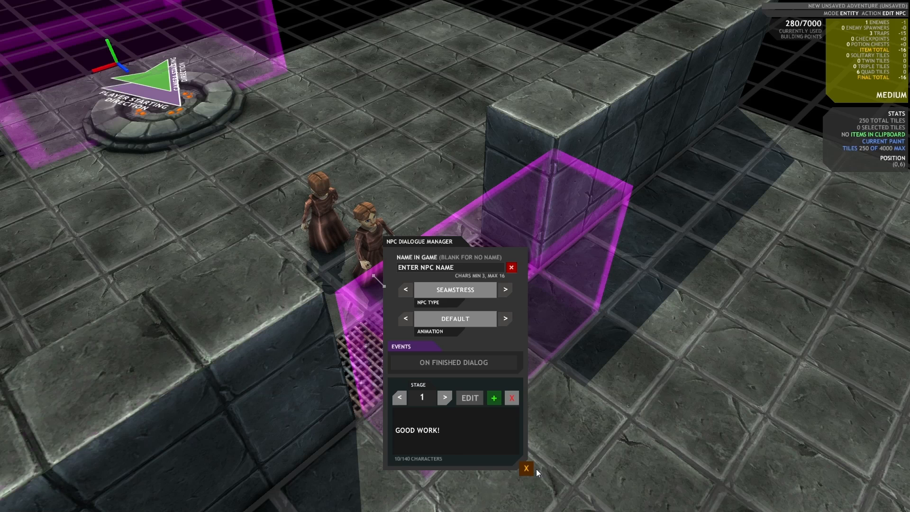
click(526, 468)
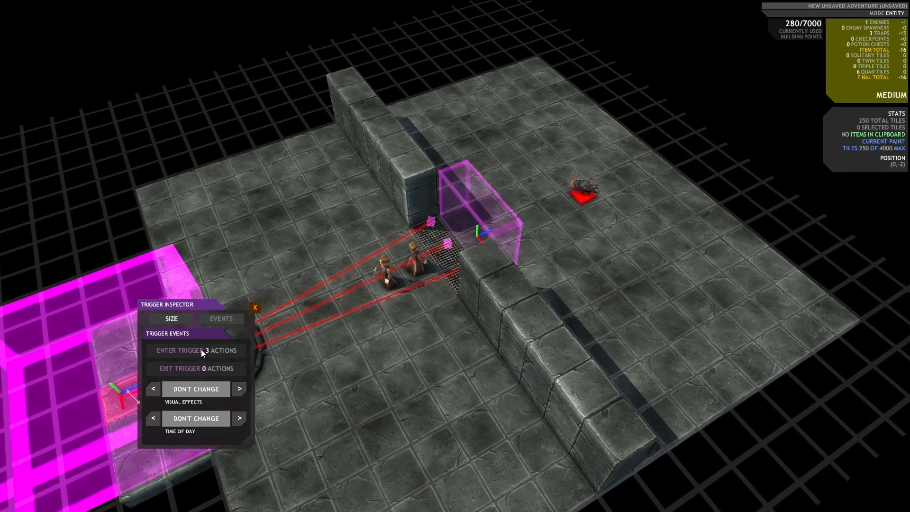
Add a Hide NPC action on the picked NPC to the start trigger's Enter Trigger events.
click(196, 350)
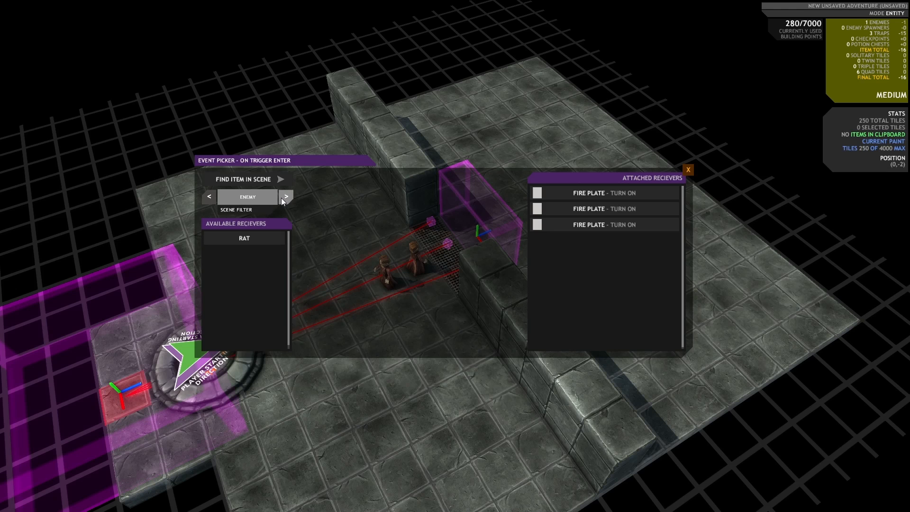
click(688, 170)
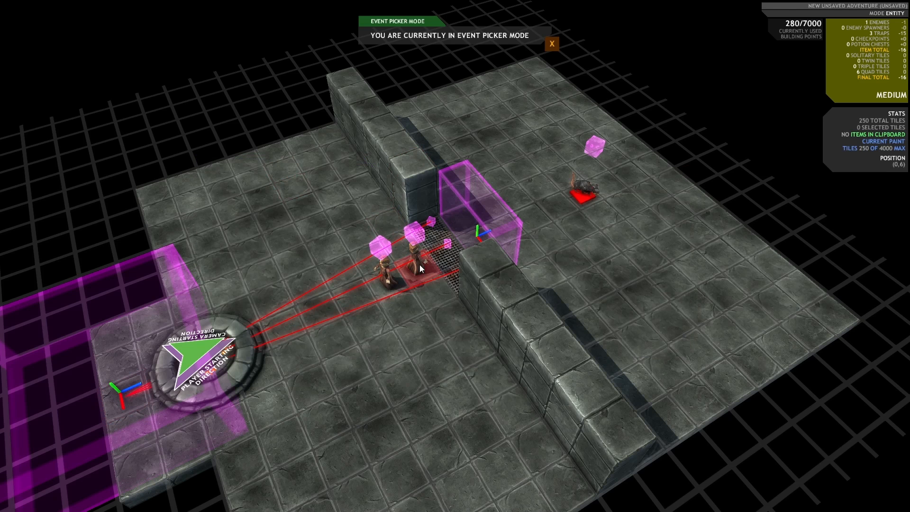
click(421, 268)
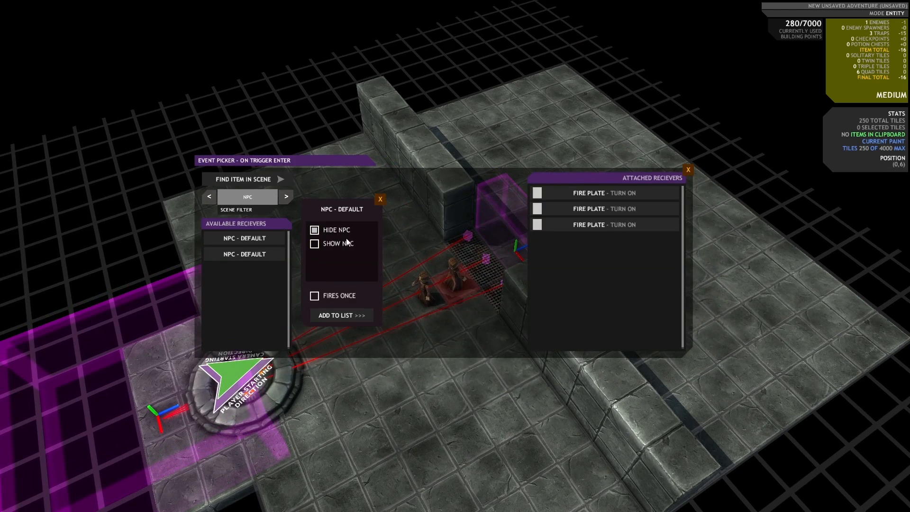
click(313, 229)
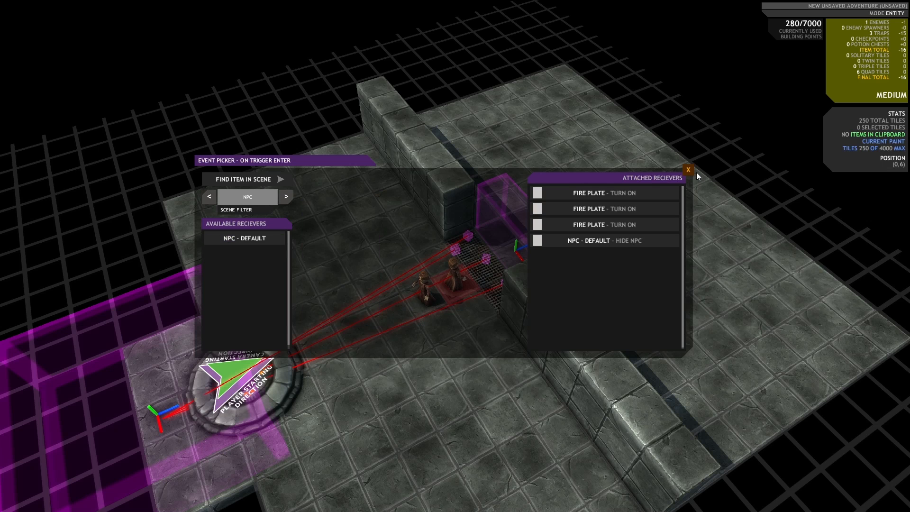
click(688, 170)
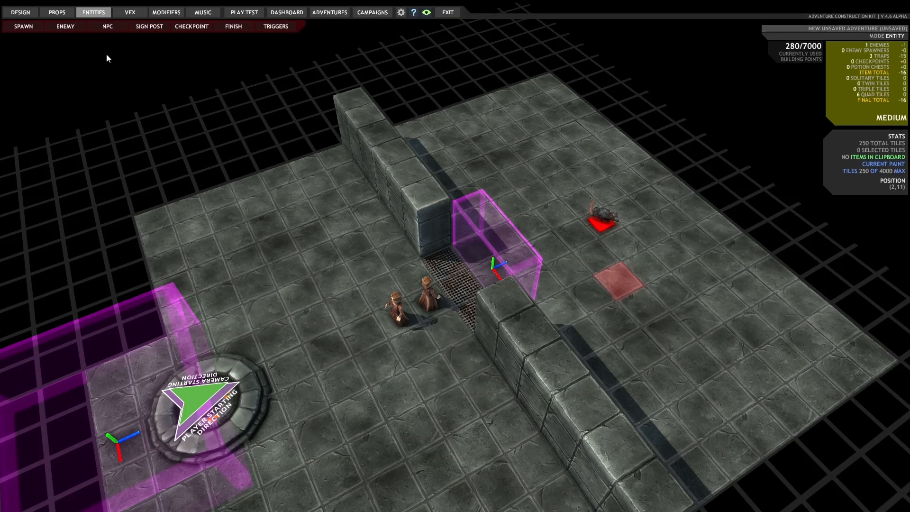
click(601, 219)
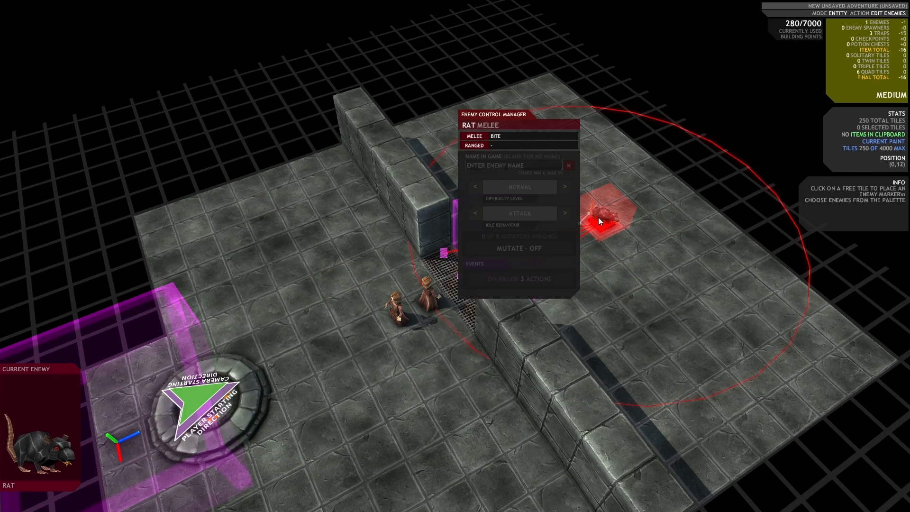
click(519, 278)
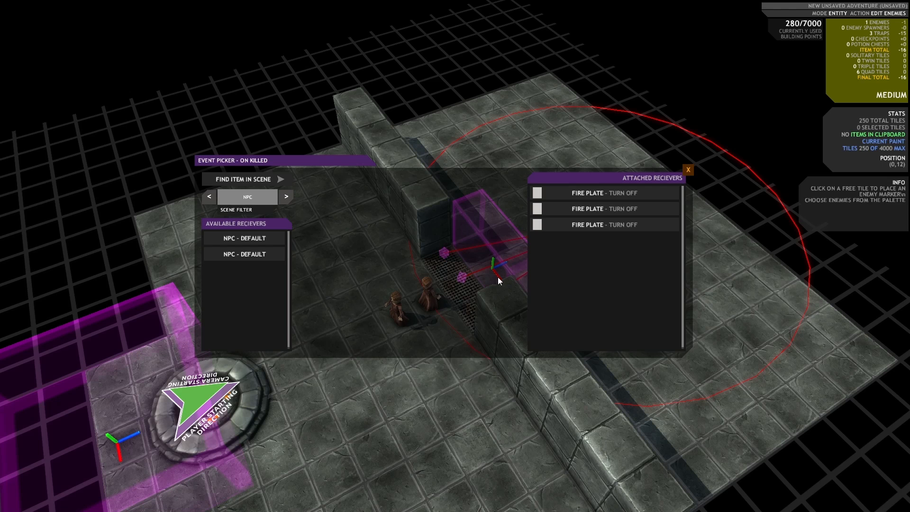
click(689, 169)
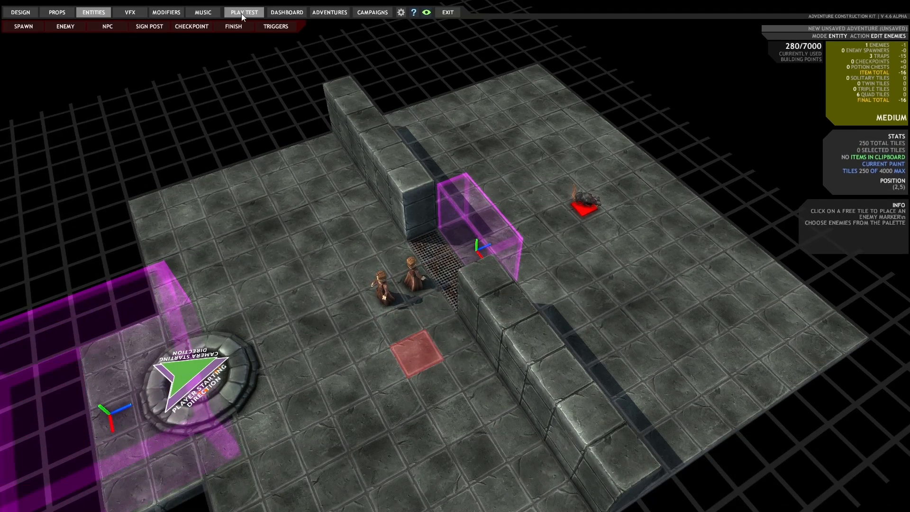
Start a play test and walk the hero to the grate beside the seamstress.
click(244, 12)
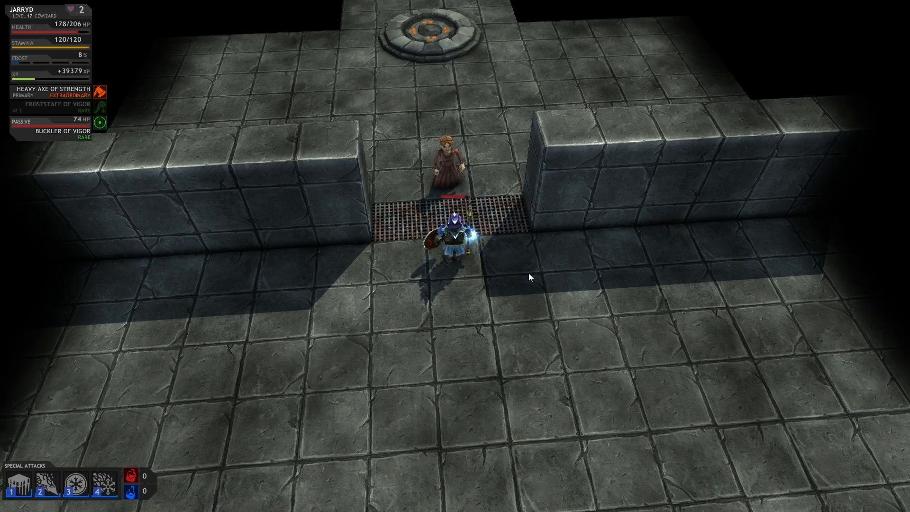
Leave the play test for the editor and set the grate trigger's Visual Effects to Disable Effect.
key(Escape)
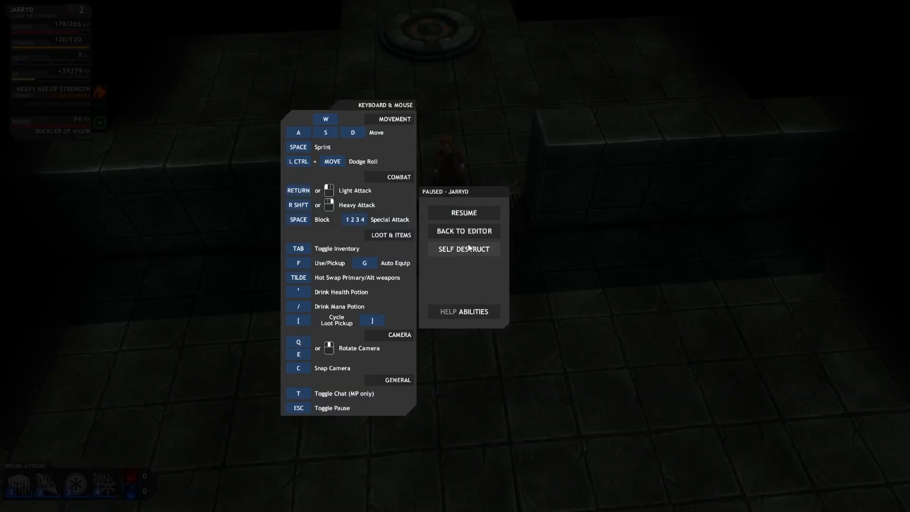
click(464, 232)
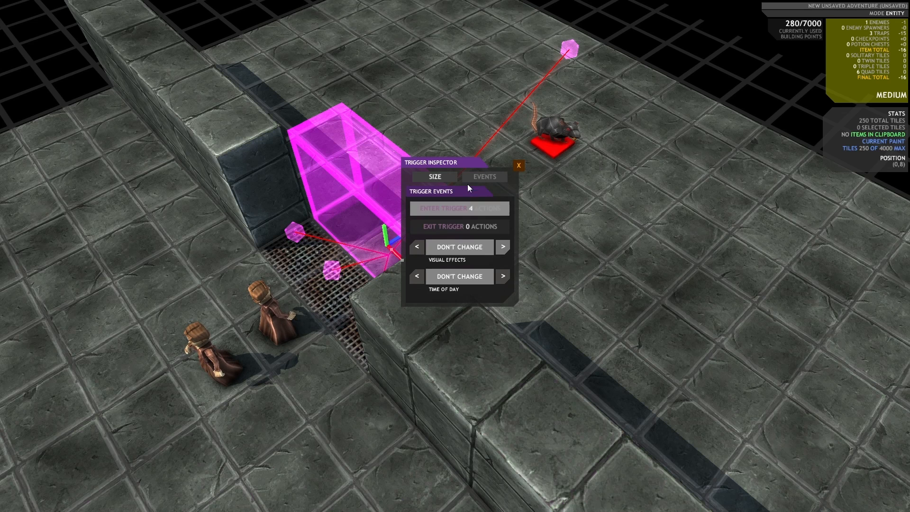
click(503, 246)
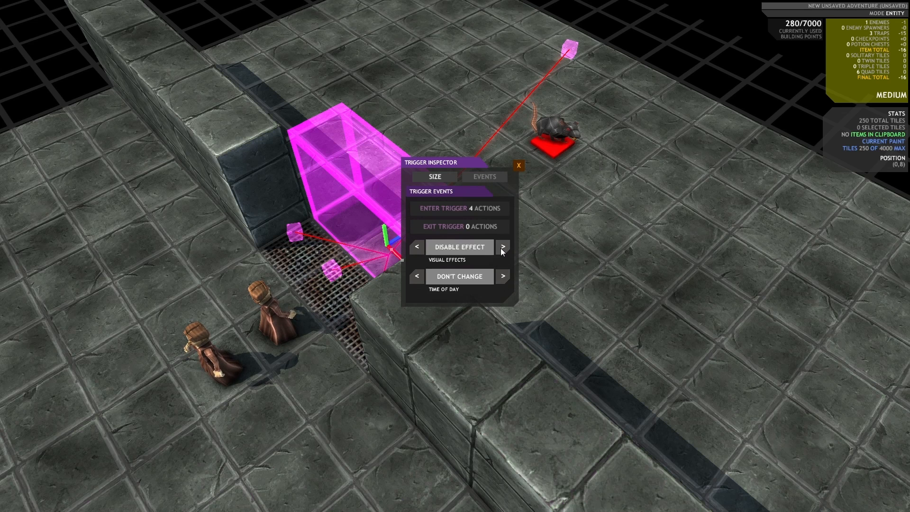